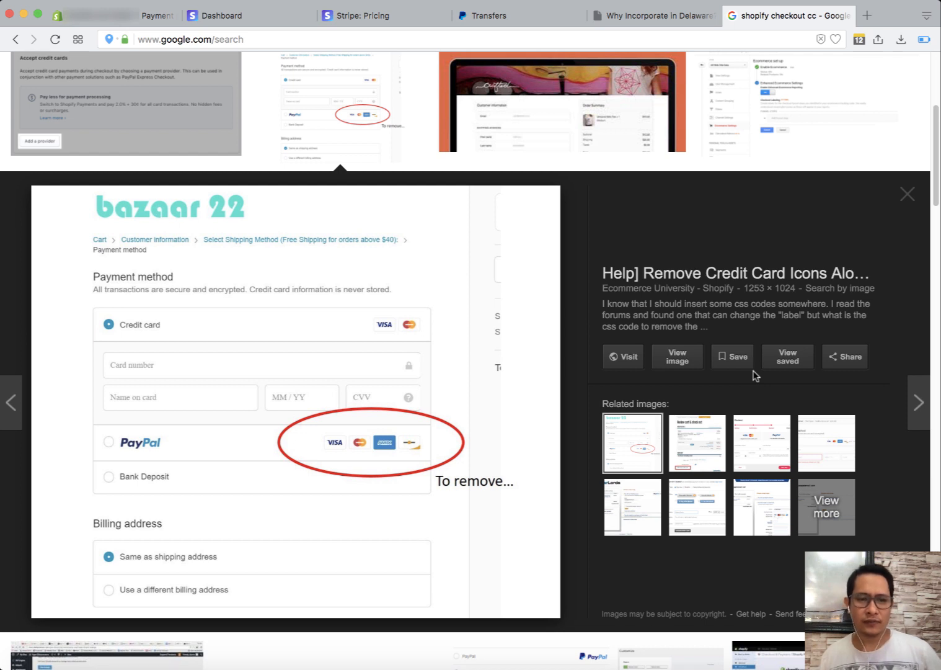
{"action": "mouse_move", "coordinate": [796, 393]}
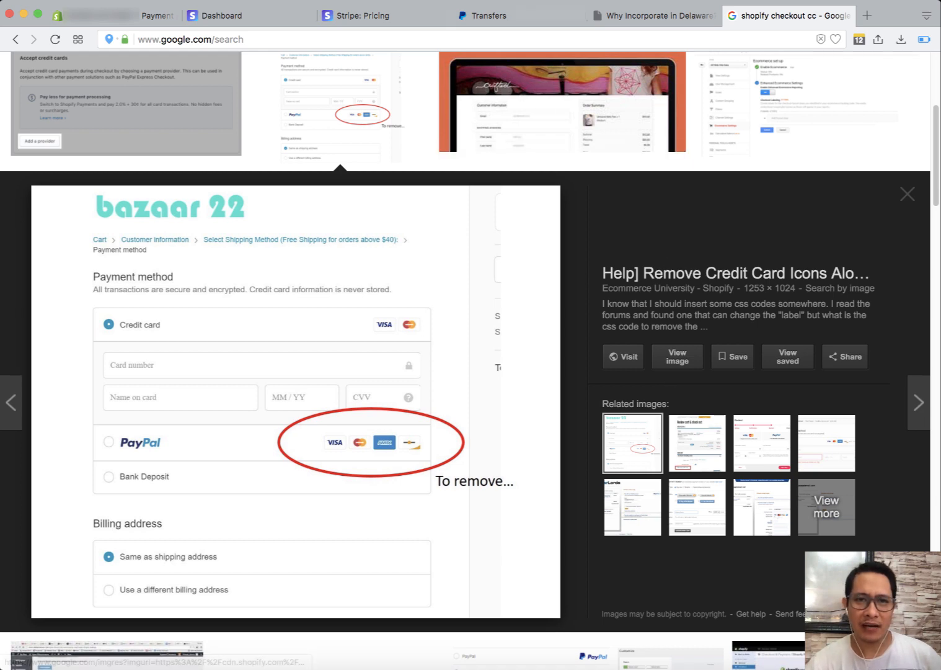
- Show PayPal's merchant rate fee schedule with tiered transaction fees and approval criteria
{"action": "left_click", "coordinate": [490, 15]}
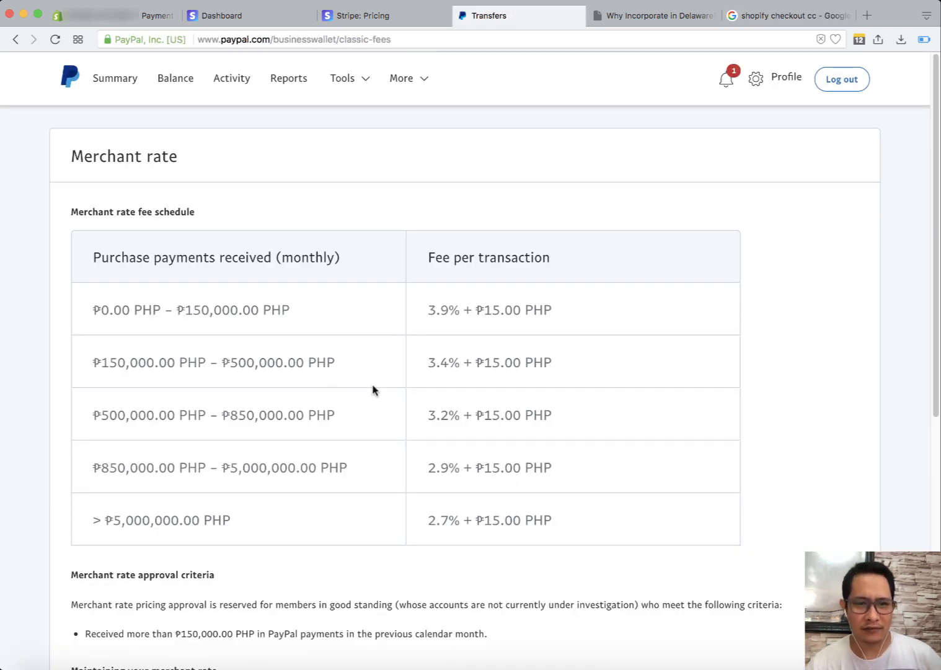
{"action": "mouse_move", "coordinate": [476, 335]}
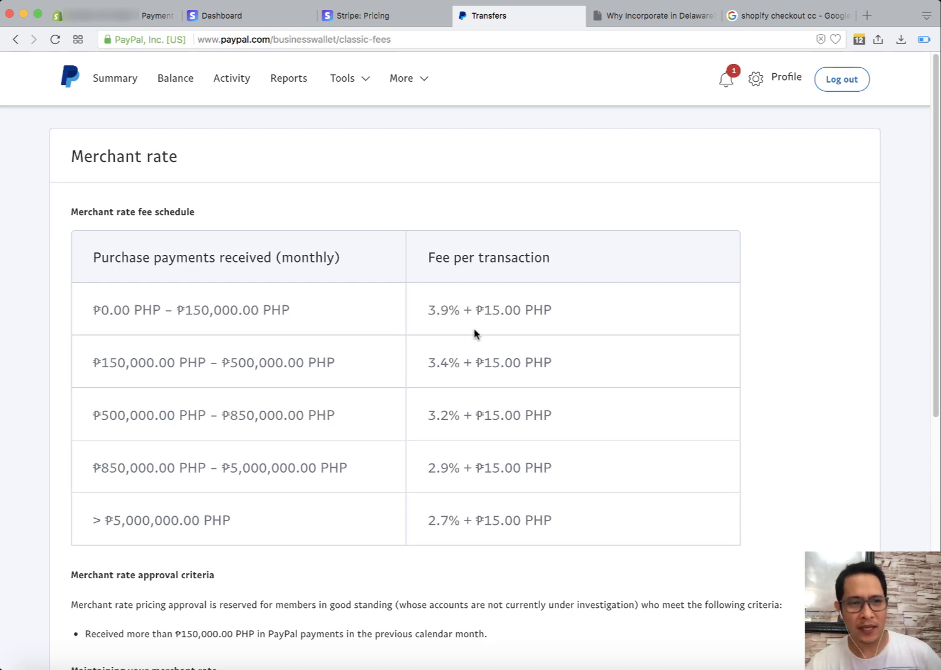
{"action": "mouse_move", "coordinate": [432, 330]}
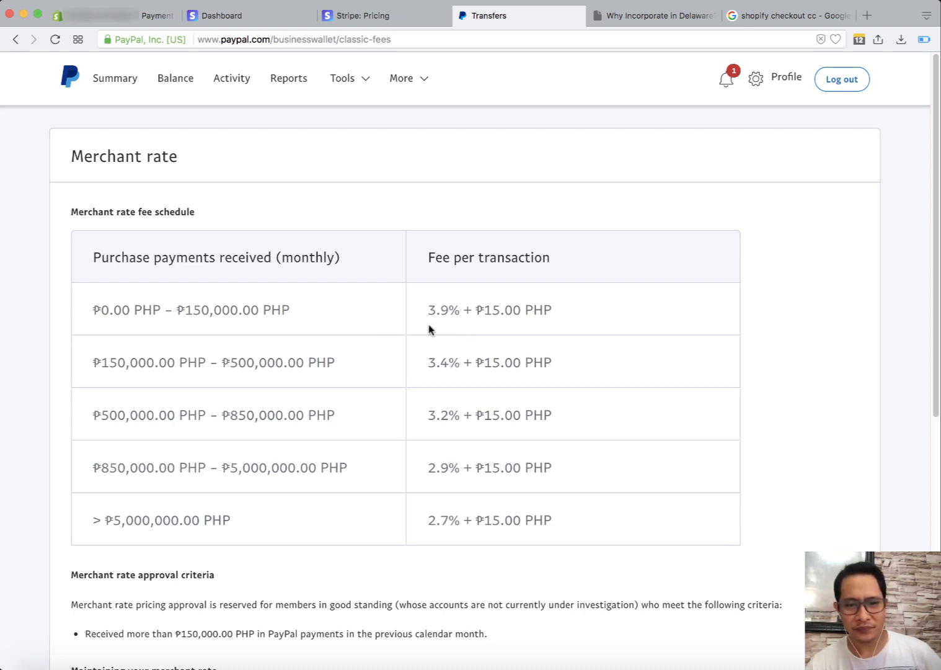
{"action": "mouse_move", "coordinate": [198, 473]}
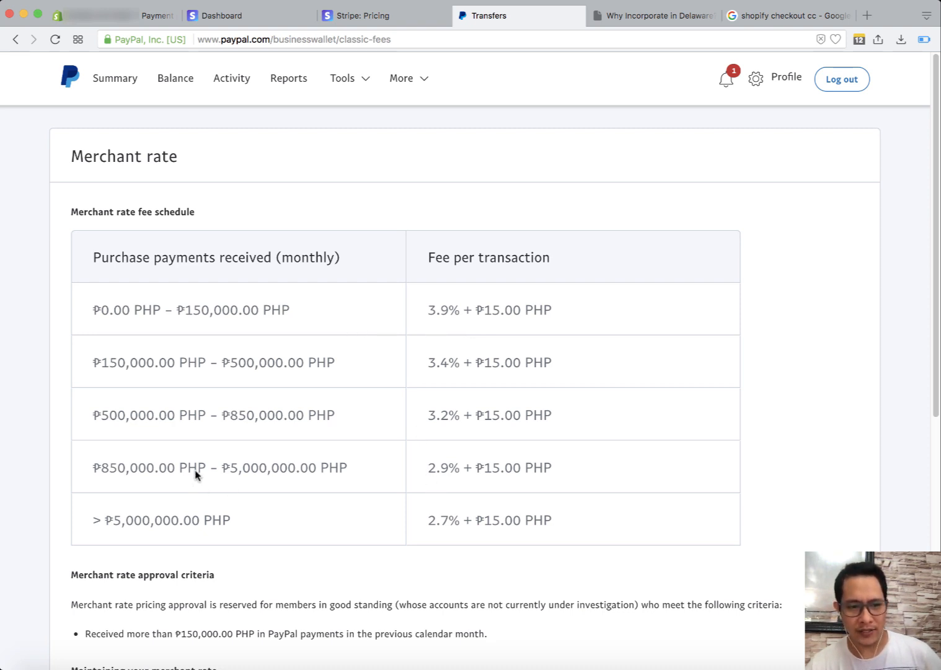
{"action": "mouse_move", "coordinate": [417, 415]}
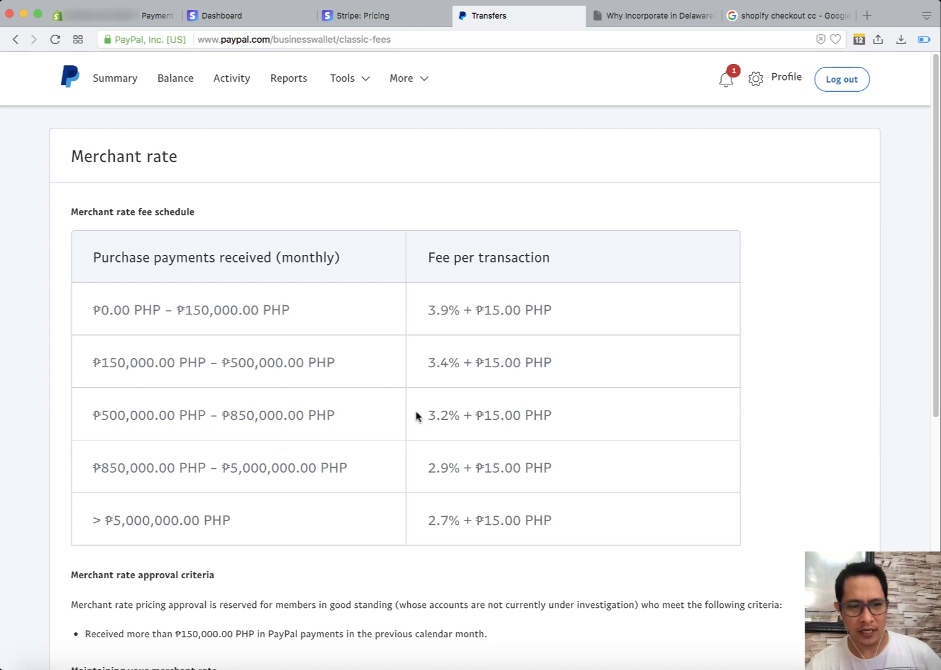
{"action": "mouse_move", "coordinate": [385, 491]}
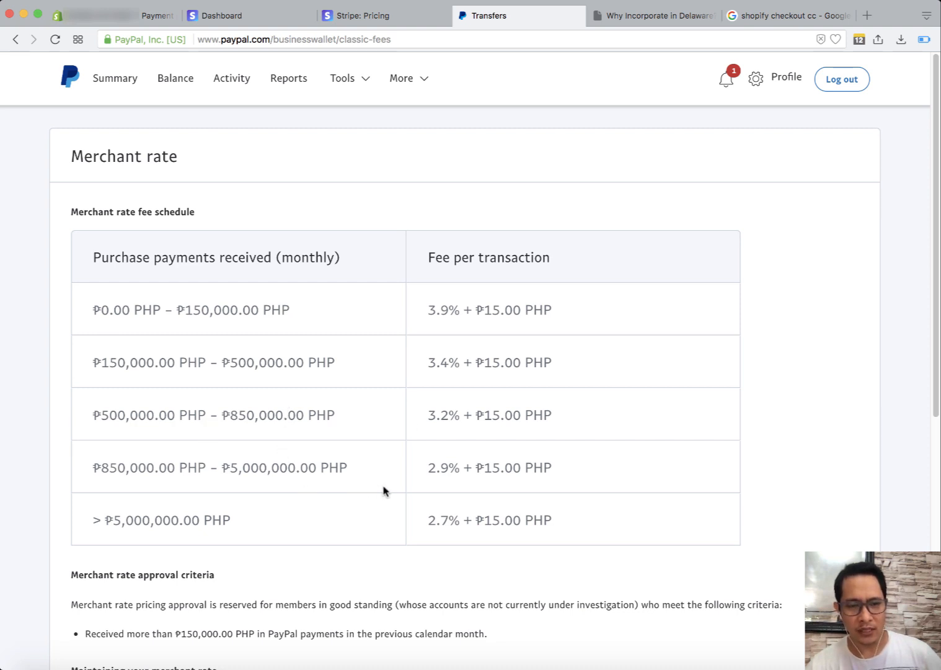
{"action": "mouse_move", "coordinate": [374, 298]}
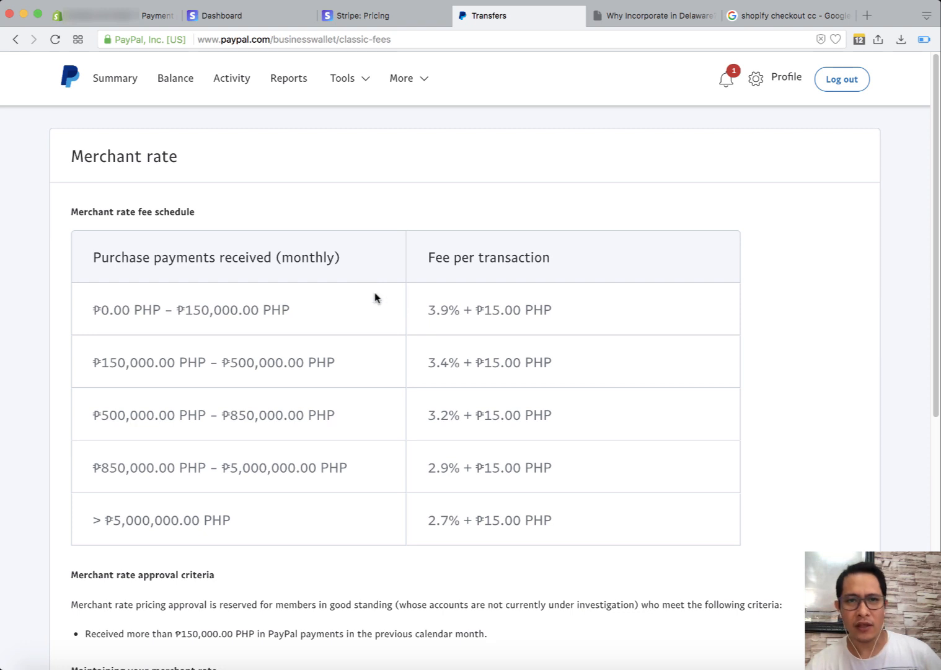
{"action": "mouse_move", "coordinate": [459, 451]}
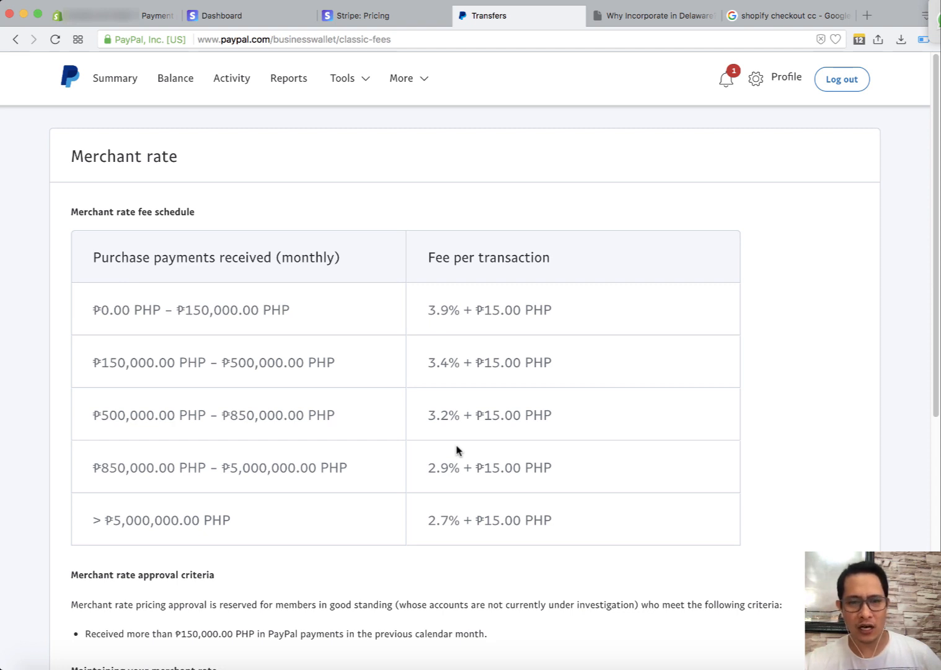
{"action": "mouse_move", "coordinate": [335, 25]}
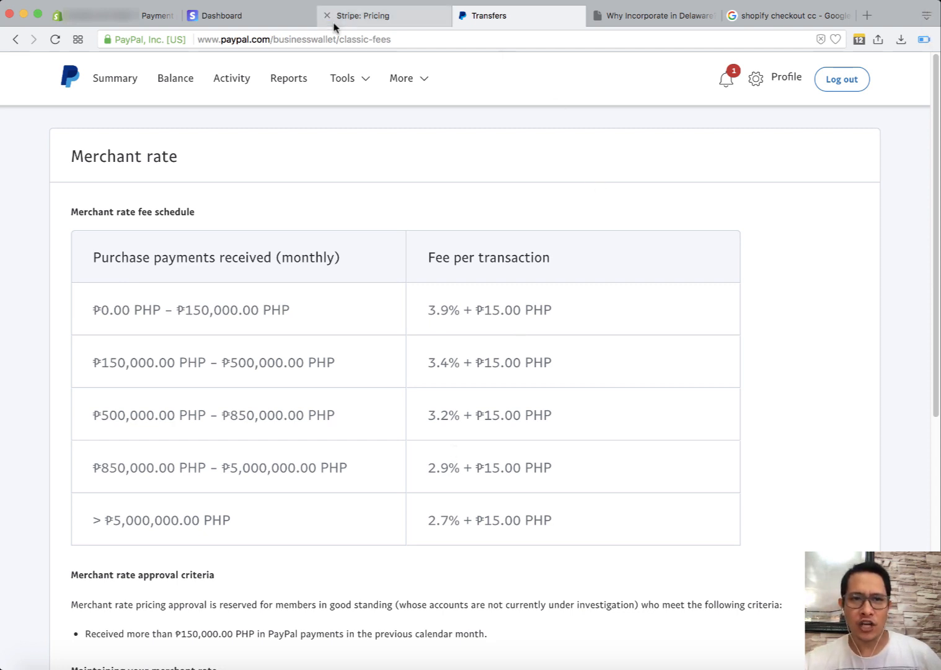
- Show Stripe's pay-as-you-go pricing of 2.9% + 30¢ per successful card charge
{"action": "left_click", "coordinate": [382, 15]}
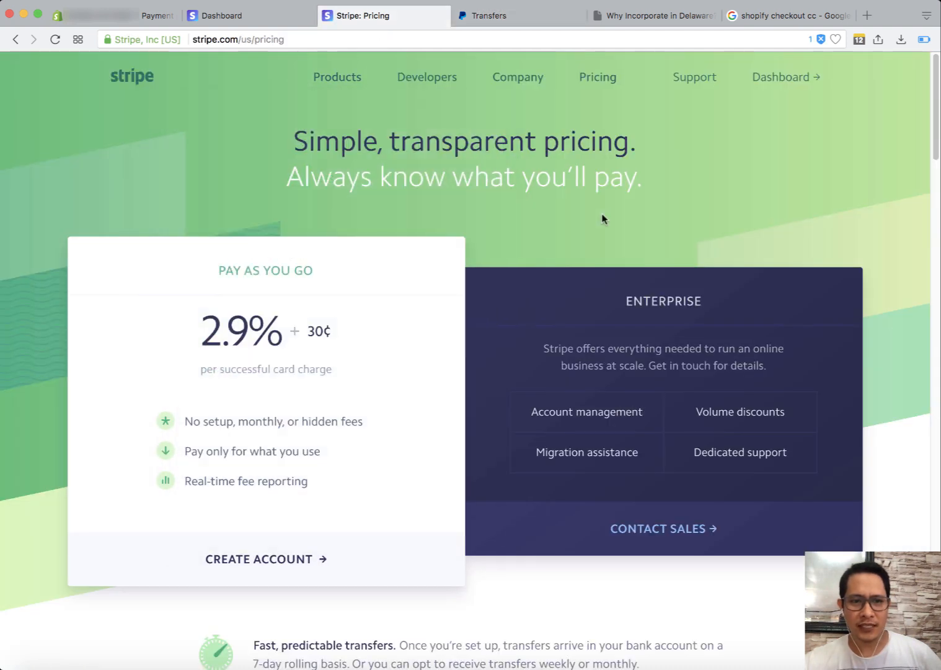
{"action": "mouse_move", "coordinate": [614, 216]}
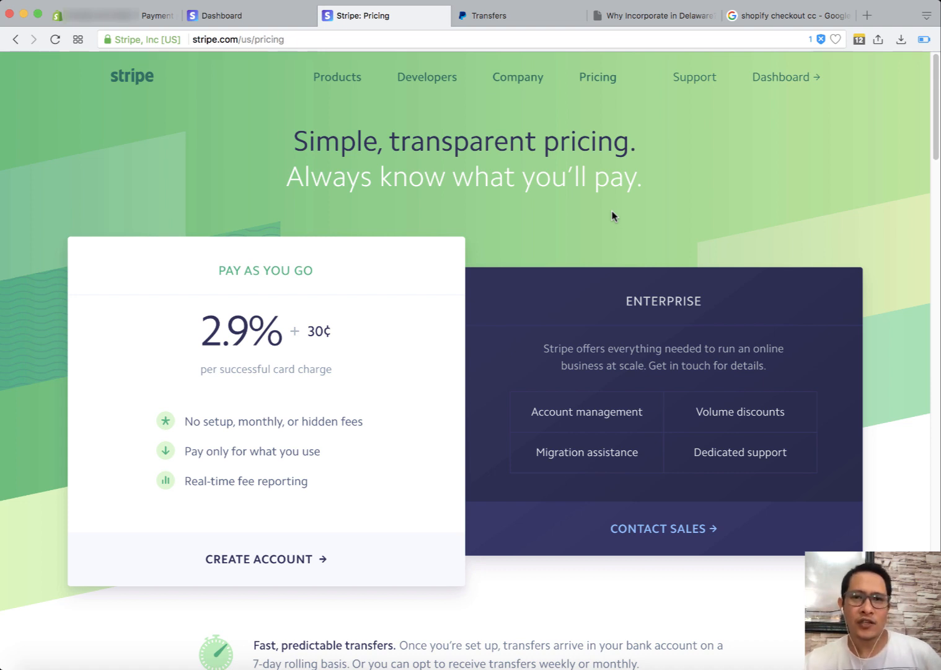
- Show the Stripe Dashboard home with today's $956.45 gross volume and 26 successful payments
{"action": "left_click", "coordinate": [247, 14]}
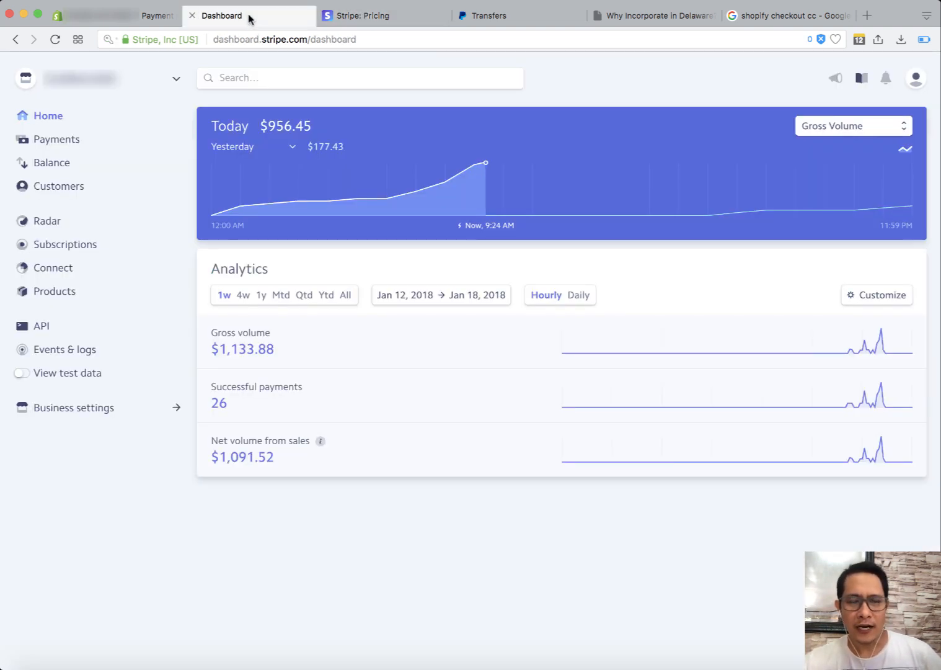
{"action": "mouse_move", "coordinate": [316, 582]}
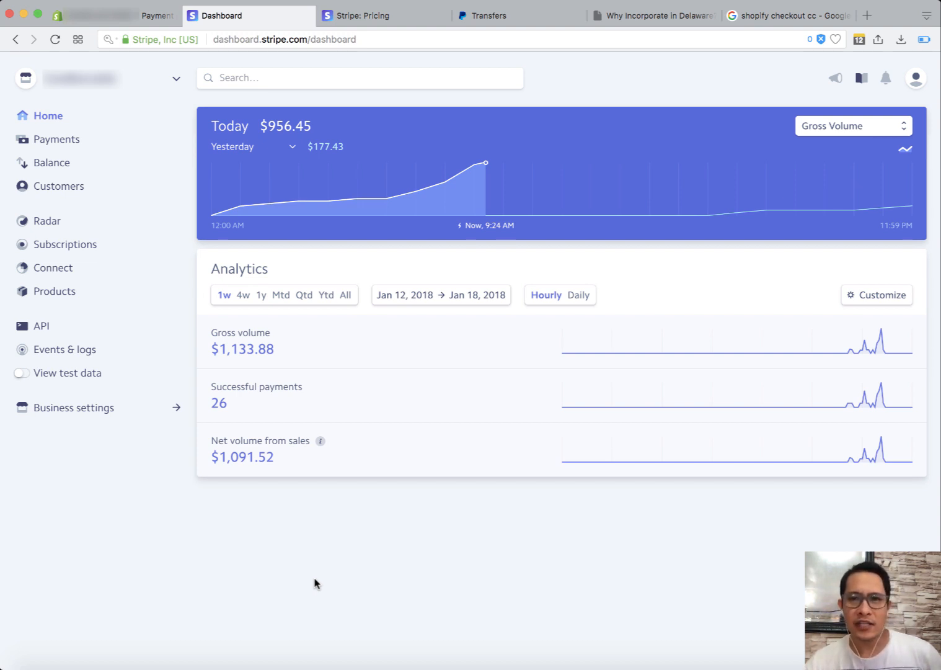
{"action": "mouse_move", "coordinate": [324, 580]}
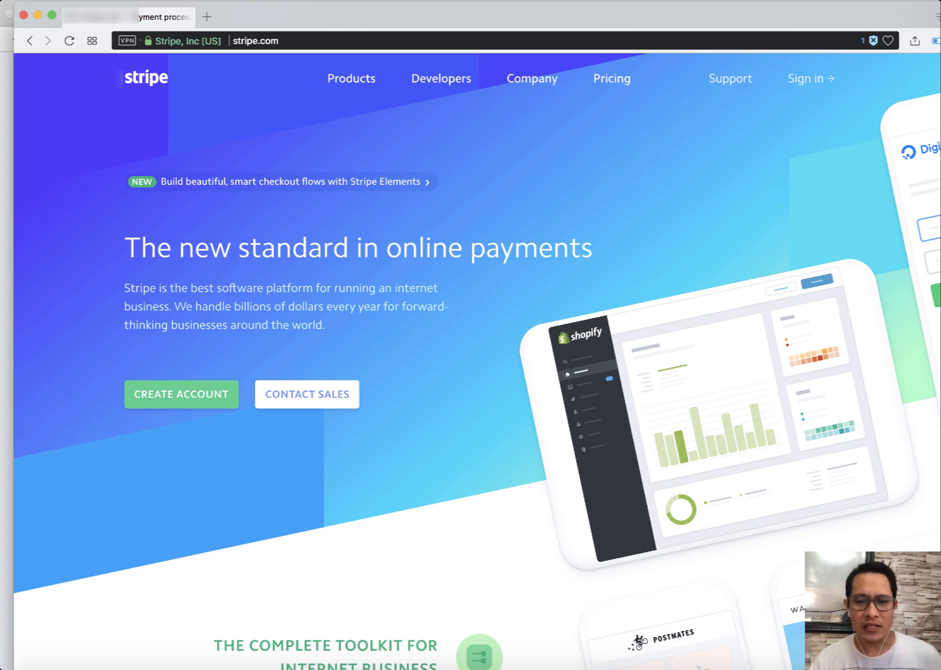
{"action": "mouse_move", "coordinate": [266, 20]}
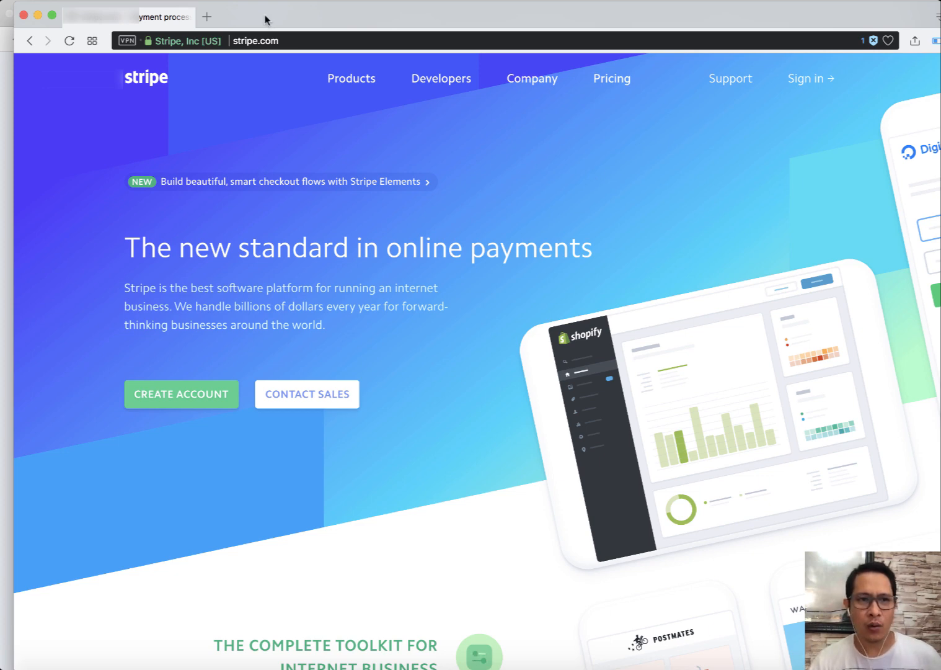
{"action": "left_click", "coordinate": [248, 15]}
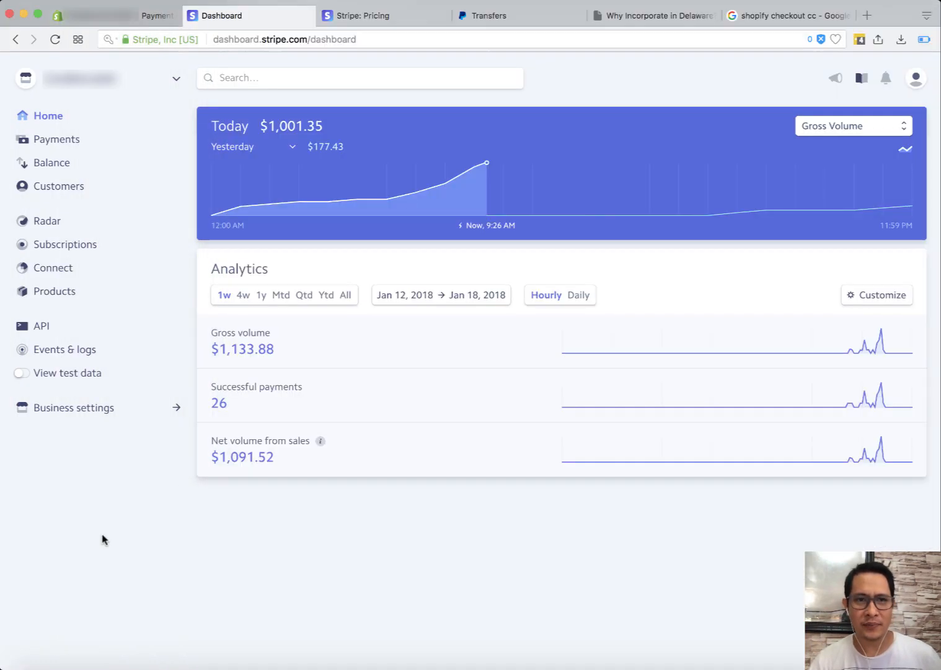
{"action": "mouse_move", "coordinate": [625, 19]}
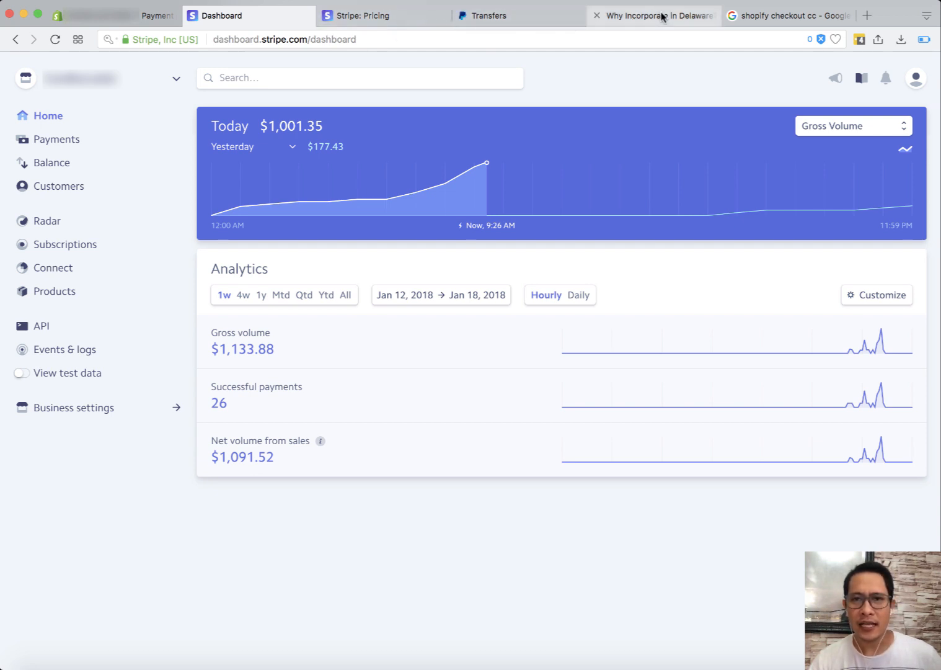
{"action": "mouse_move", "coordinate": [654, 15]}
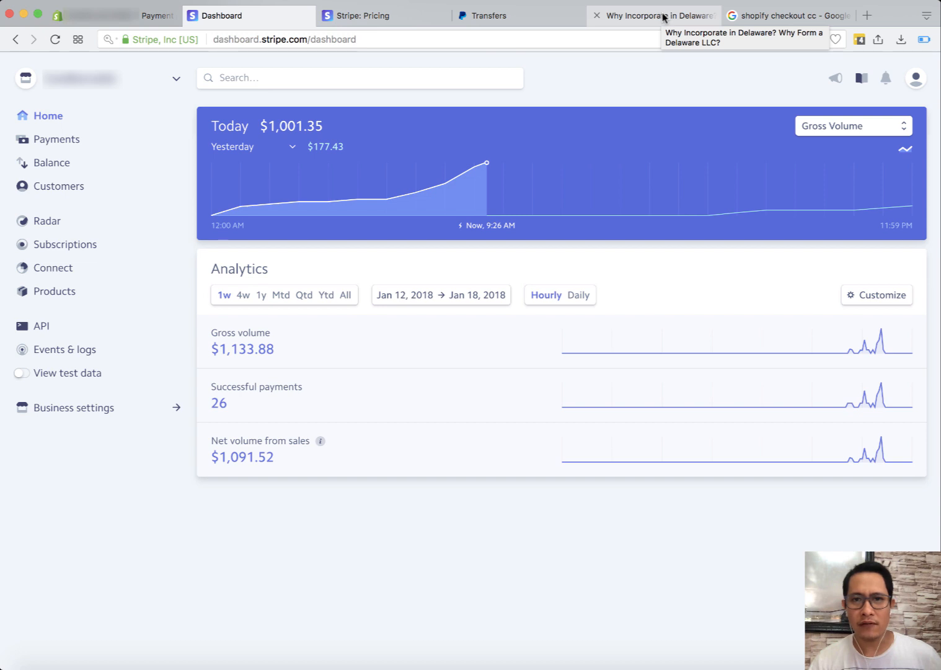
{"action": "left_click", "coordinate": [653, 15]}
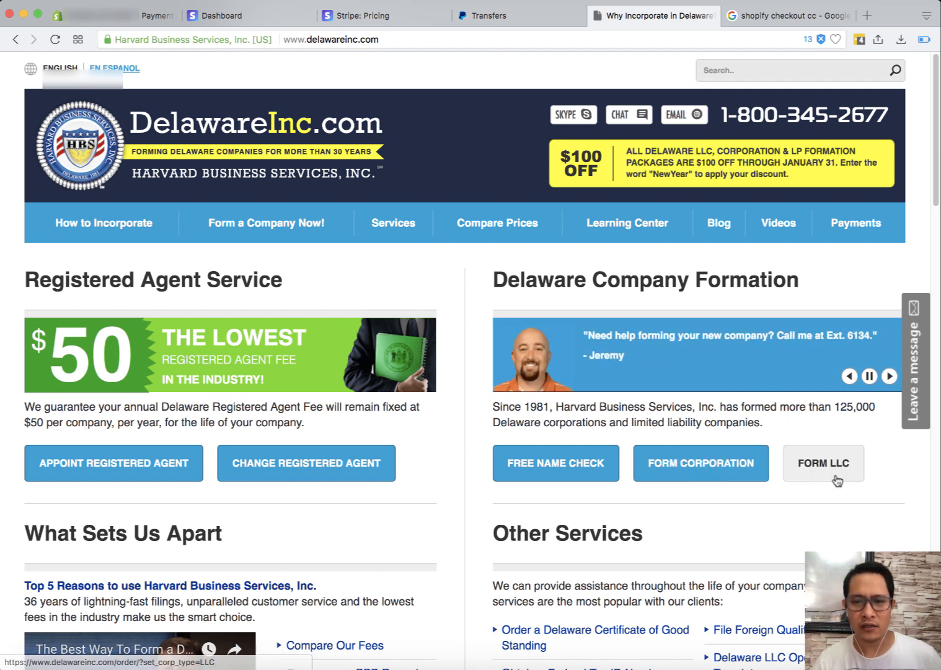
{"action": "left_click", "coordinate": [823, 463]}
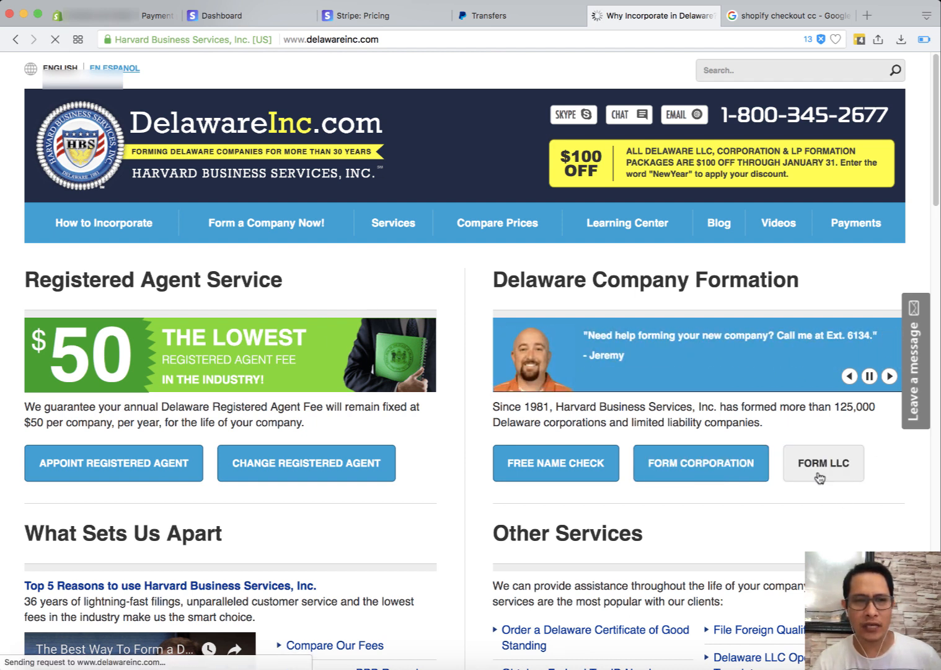
{"action": "left_click", "coordinate": [823, 462]}
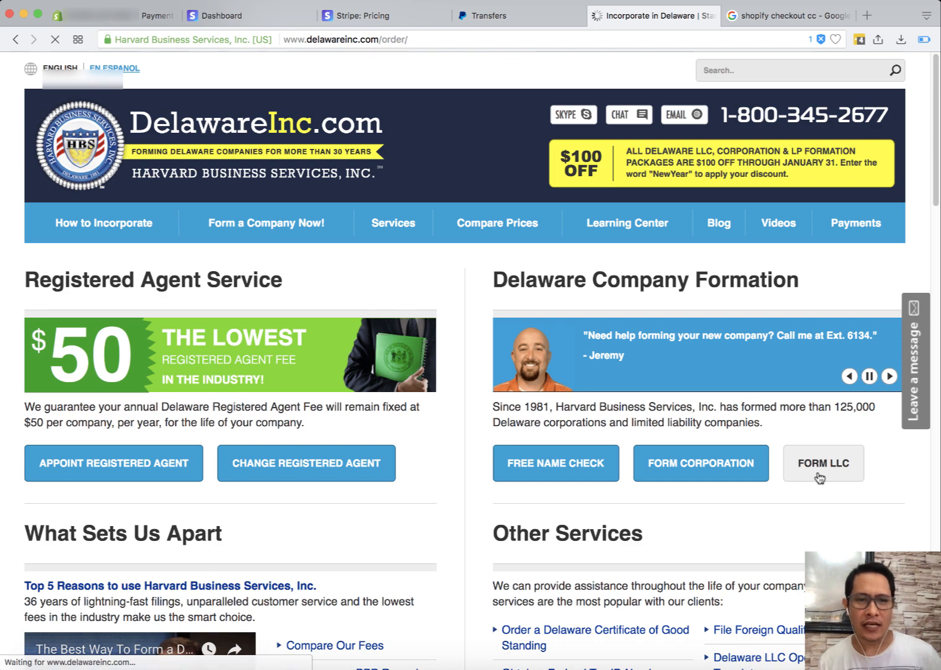
{"action": "left_click", "coordinate": [823, 462]}
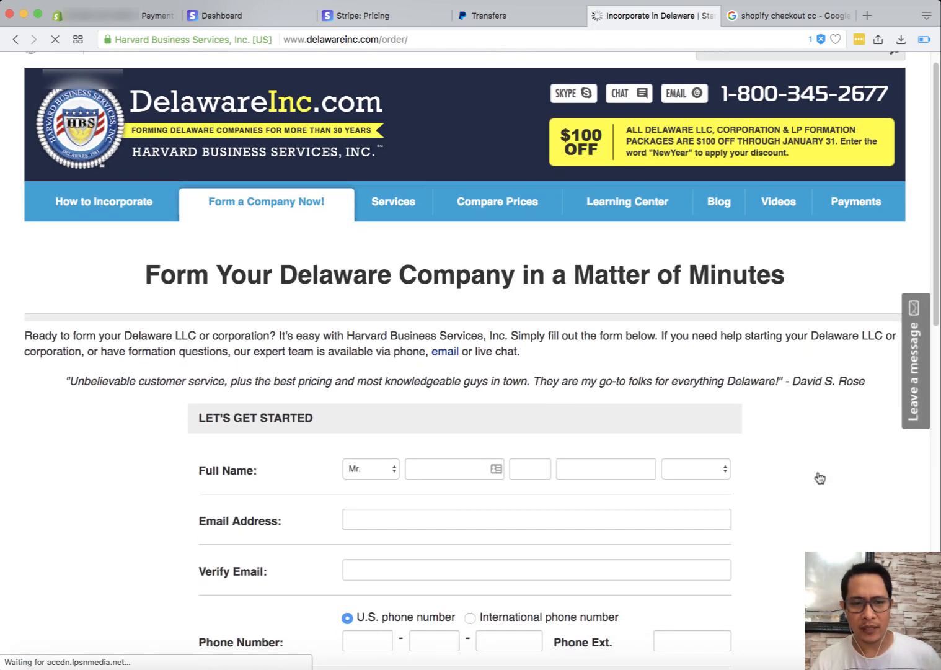
{"action": "scroll", "scroll_direction": "down", "scroll_amount": 3}
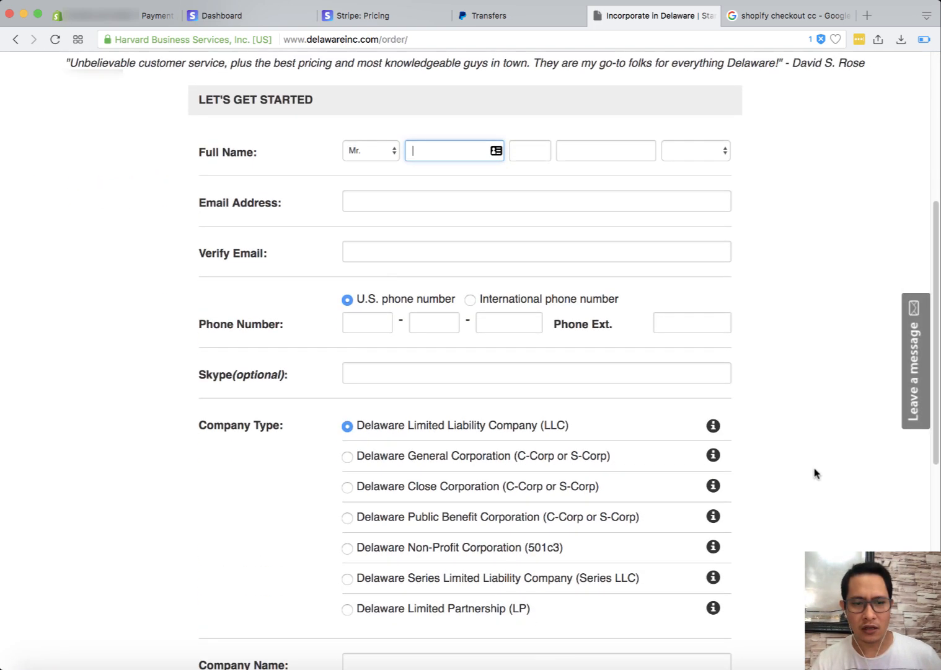
{"action": "scroll", "scroll_direction": "down", "scroll_amount": 3}
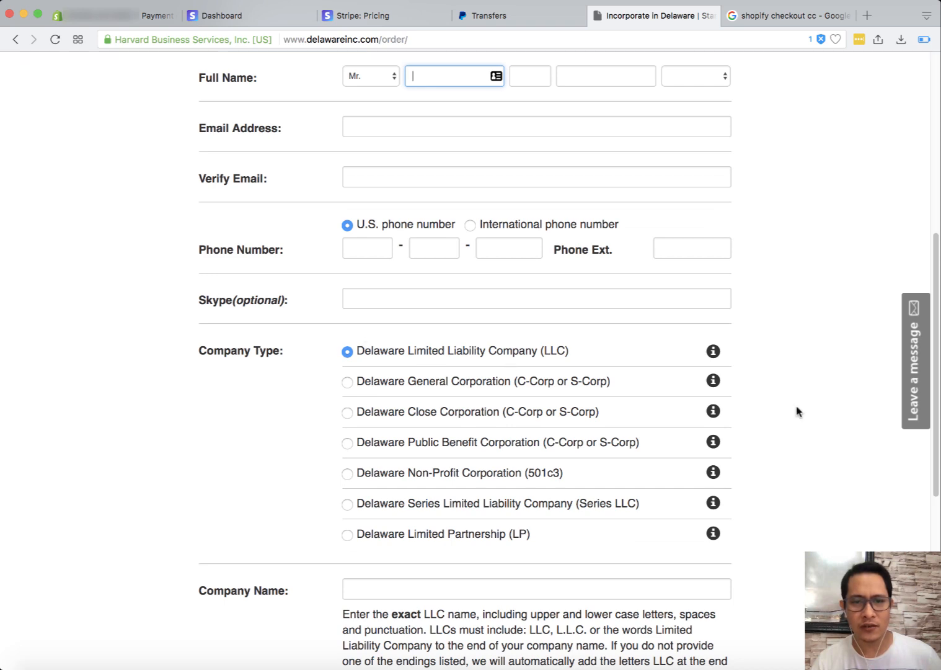
{"action": "scroll", "scroll_direction": "down", "scroll_amount": 3}
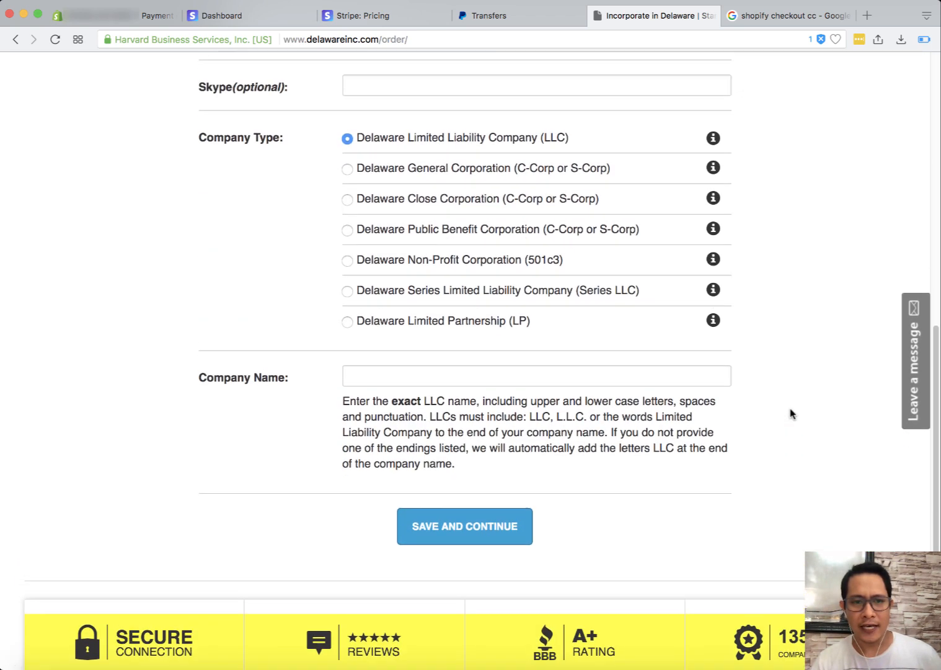
{"action": "scroll", "scroll_direction": "up", "scroll_amount": 3}
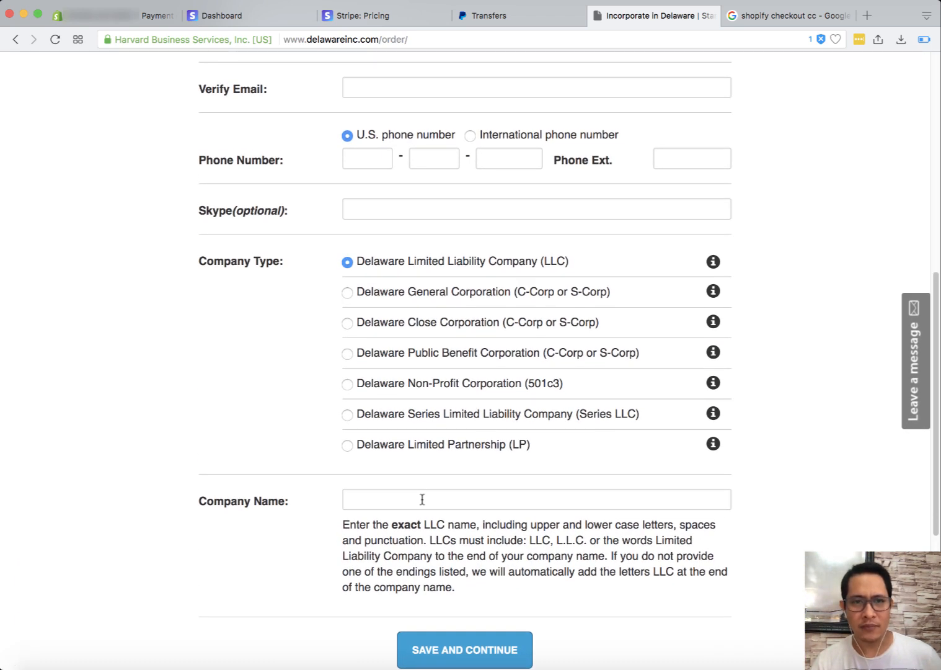
{"action": "scroll", "scroll_direction": "up", "scroll_amount": 3}
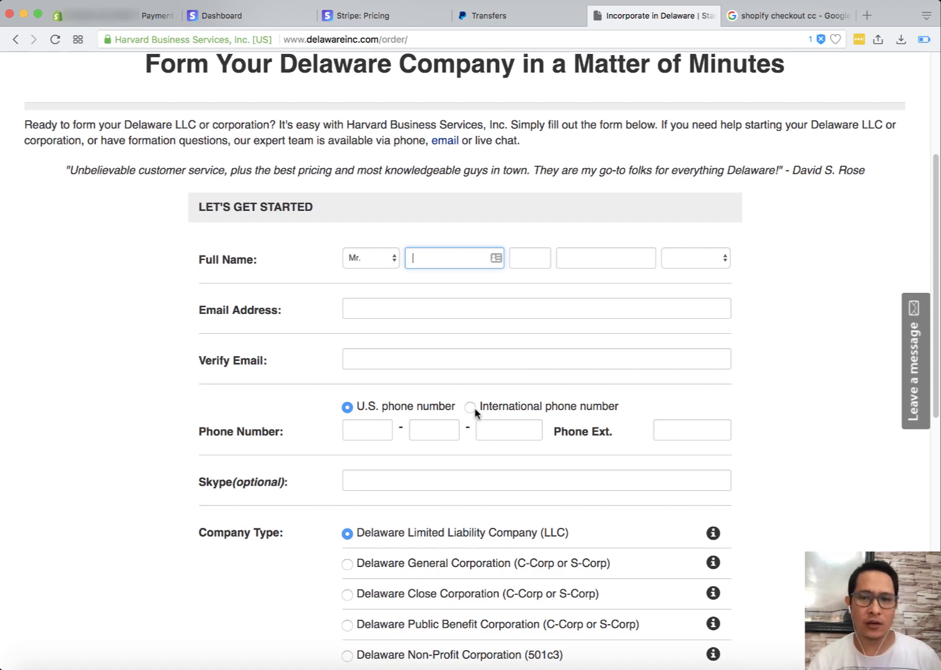
{"action": "scroll", "scroll_direction": "down", "scroll_amount": 3}
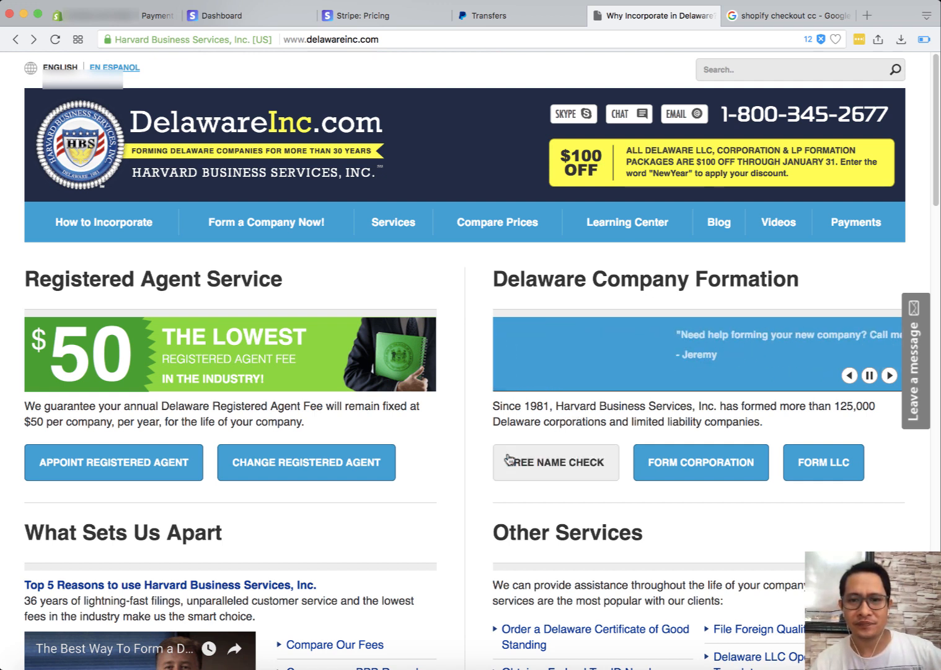
{"action": "mouse_move", "coordinate": [444, 471]}
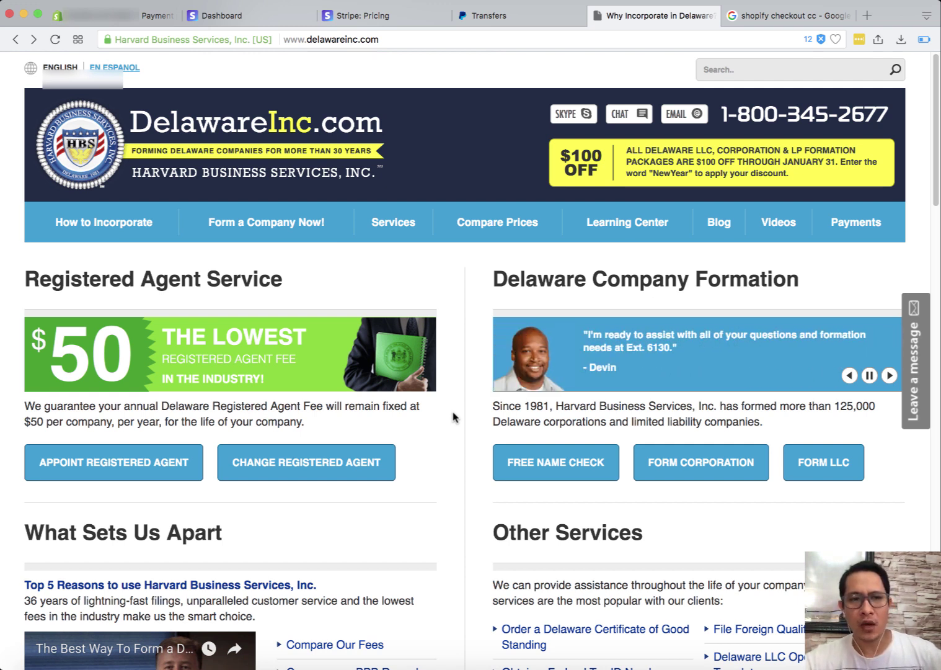
{"action": "mouse_move", "coordinate": [383, 173]}
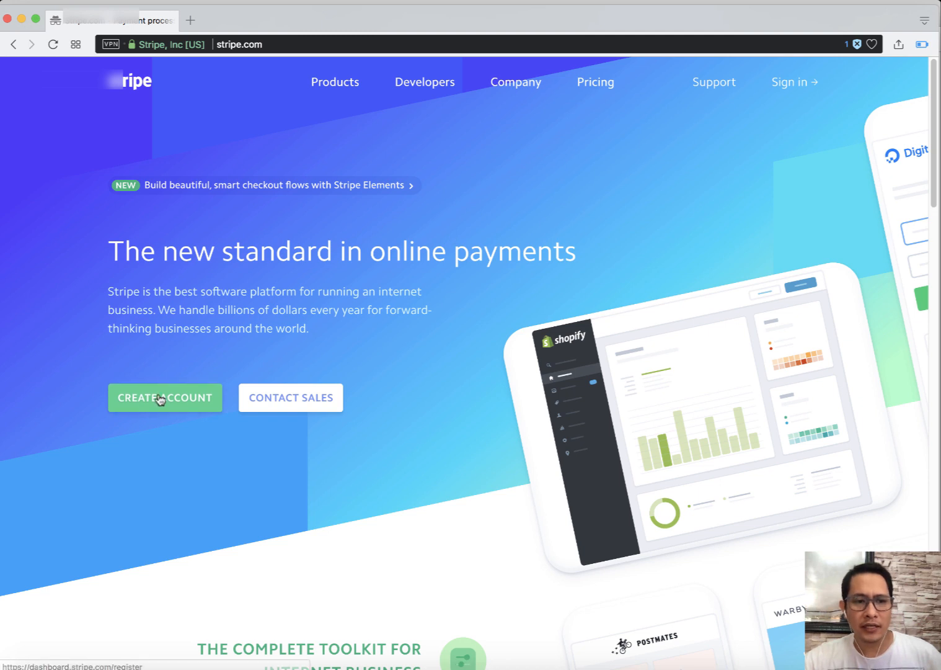
- Start creating a new Stripe account, reaching the email, name and password registration form
{"action": "left_click", "coordinate": [165, 397]}
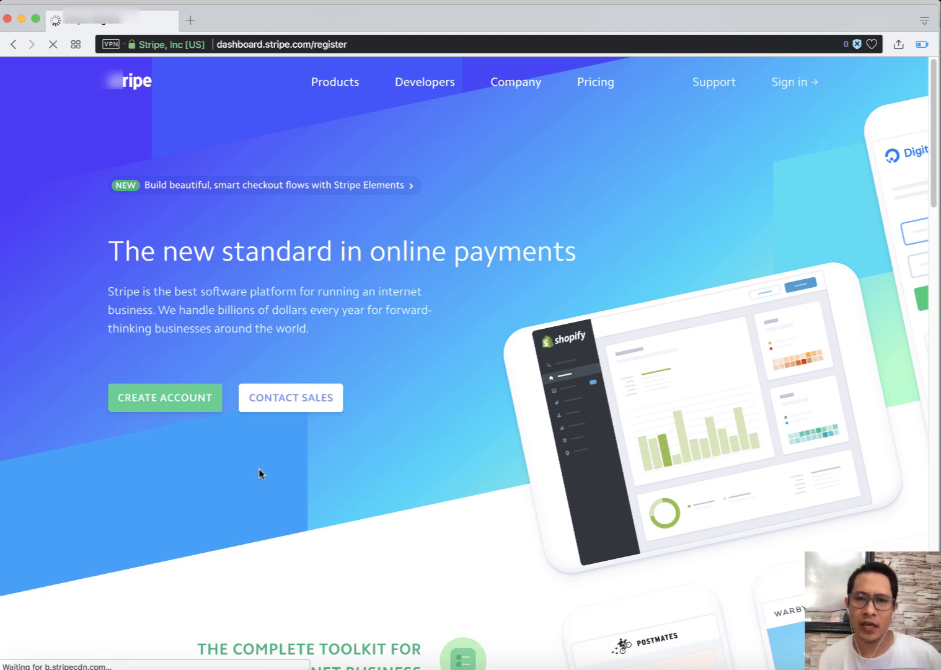
{"action": "left_click", "coordinate": [165, 397]}
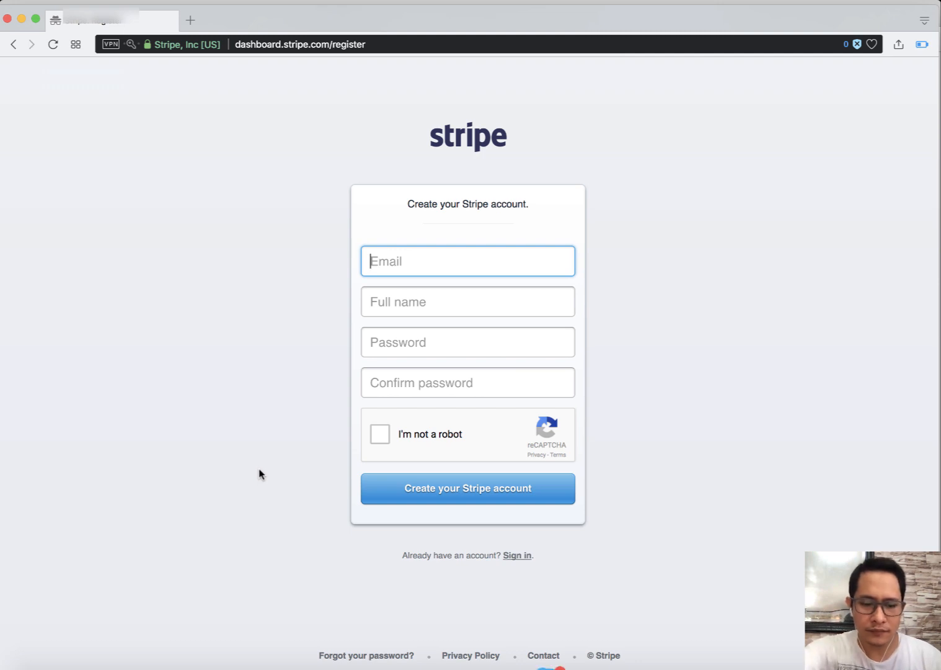
{"action": "mouse_move", "coordinate": [701, 385]}
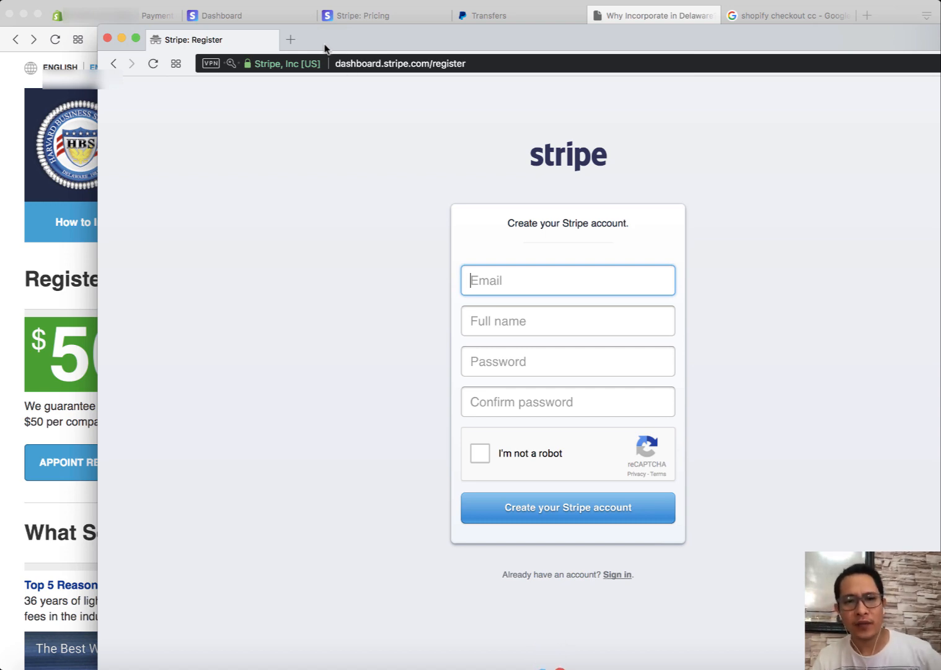
{"action": "mouse_move", "coordinate": [114, 47]}
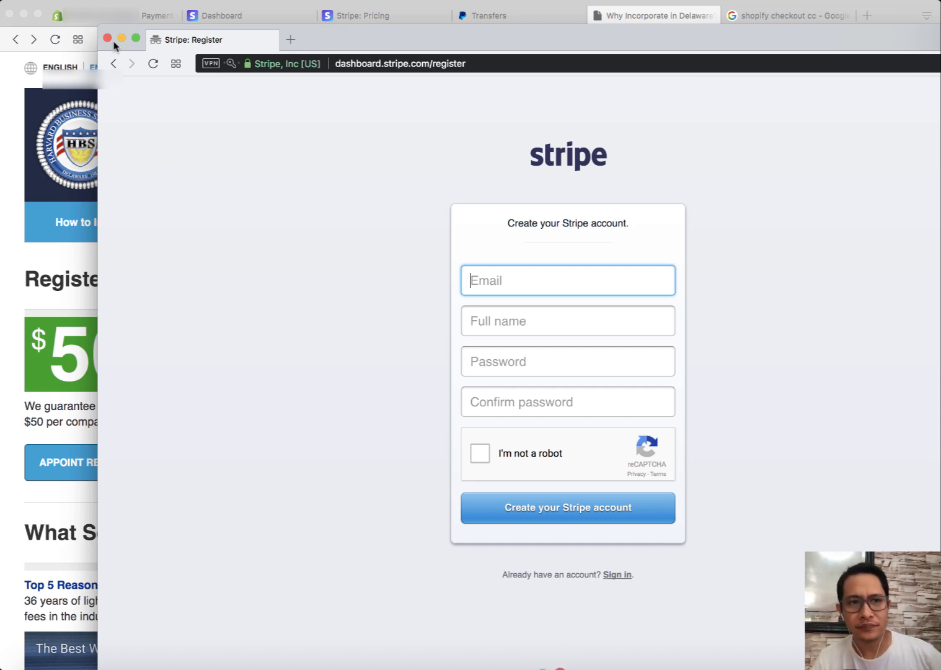
- Dismiss the sign-up window and review dashboard notifications on identity verification and the seven-day payout delay
{"action": "left_click", "coordinate": [248, 15]}
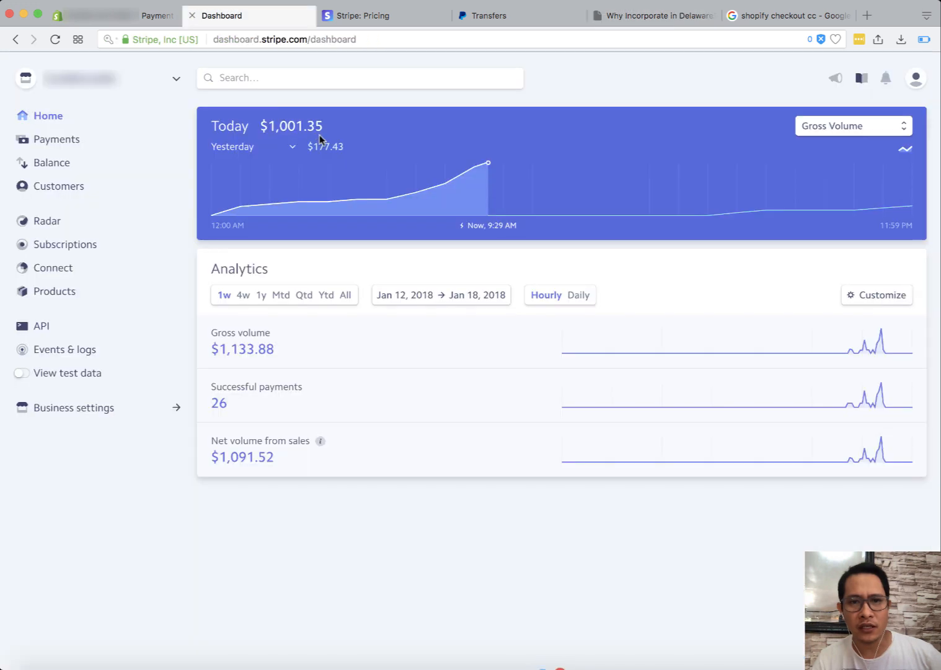
{"action": "mouse_move", "coordinate": [58, 139]}
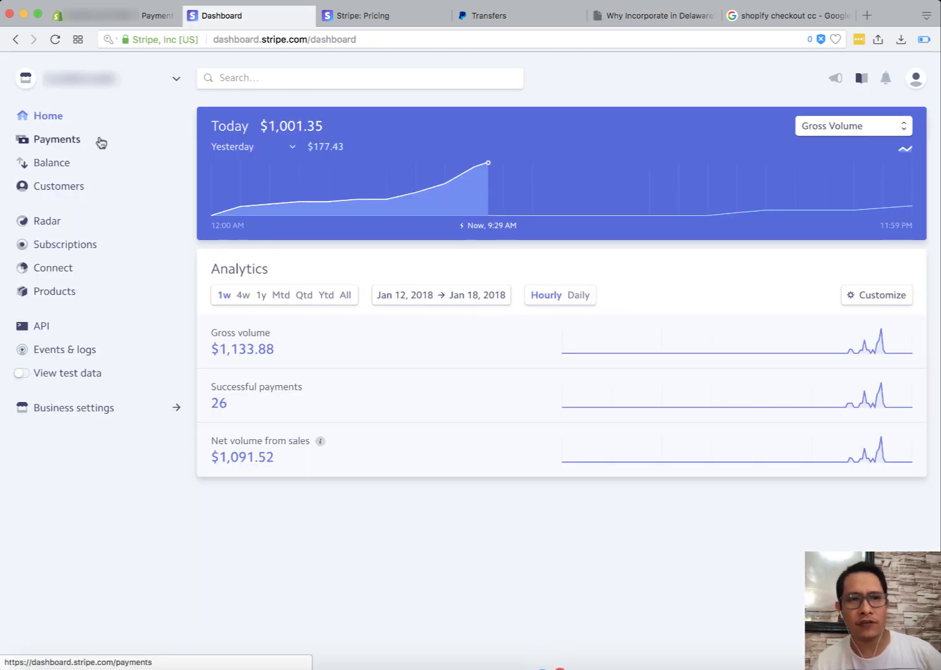
{"action": "mouse_move", "coordinate": [888, 79]}
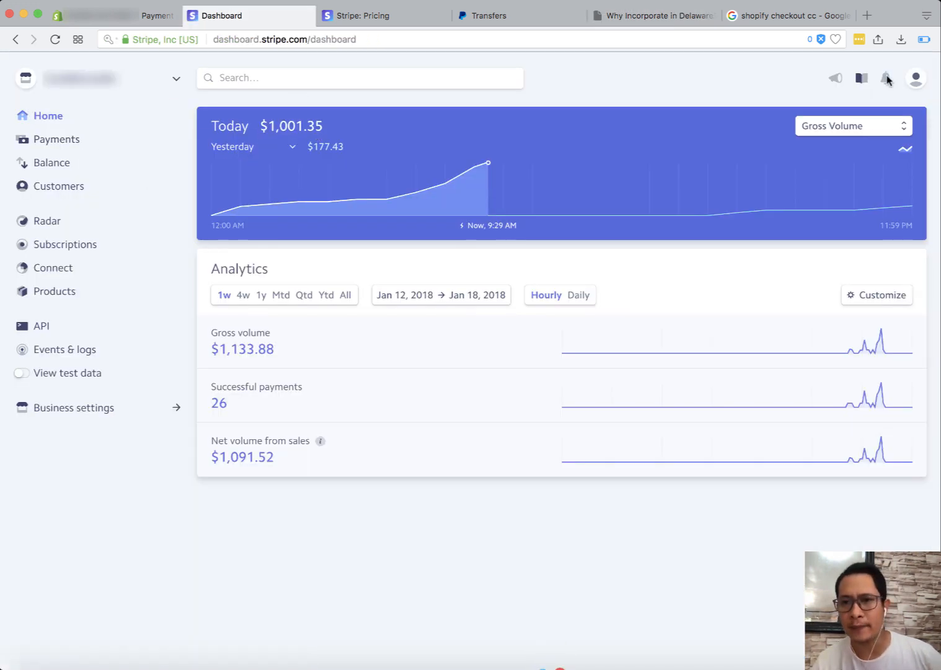
{"action": "left_click", "coordinate": [885, 77]}
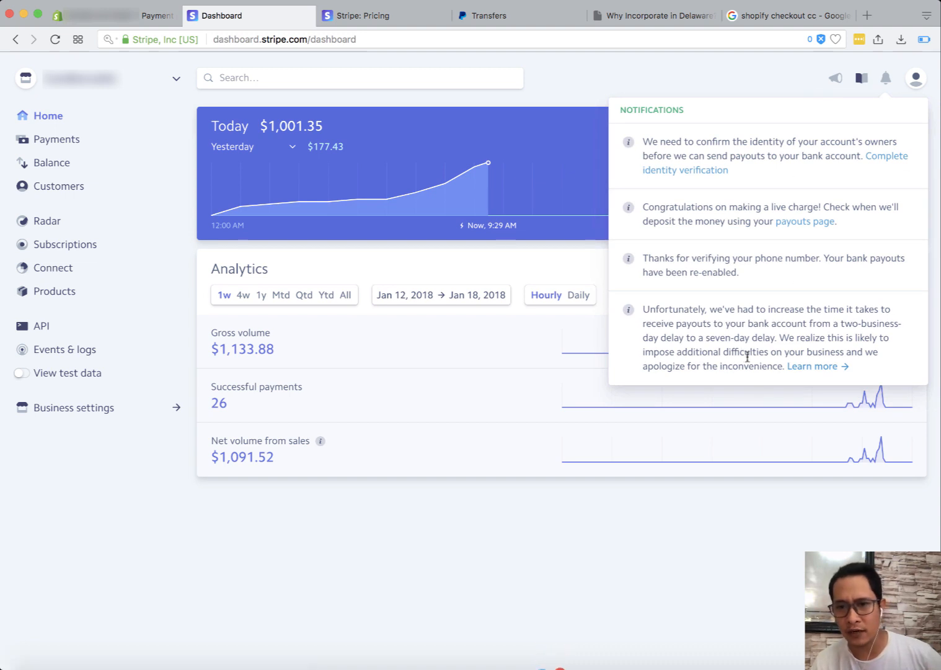
{"action": "mouse_move", "coordinate": [780, 148]}
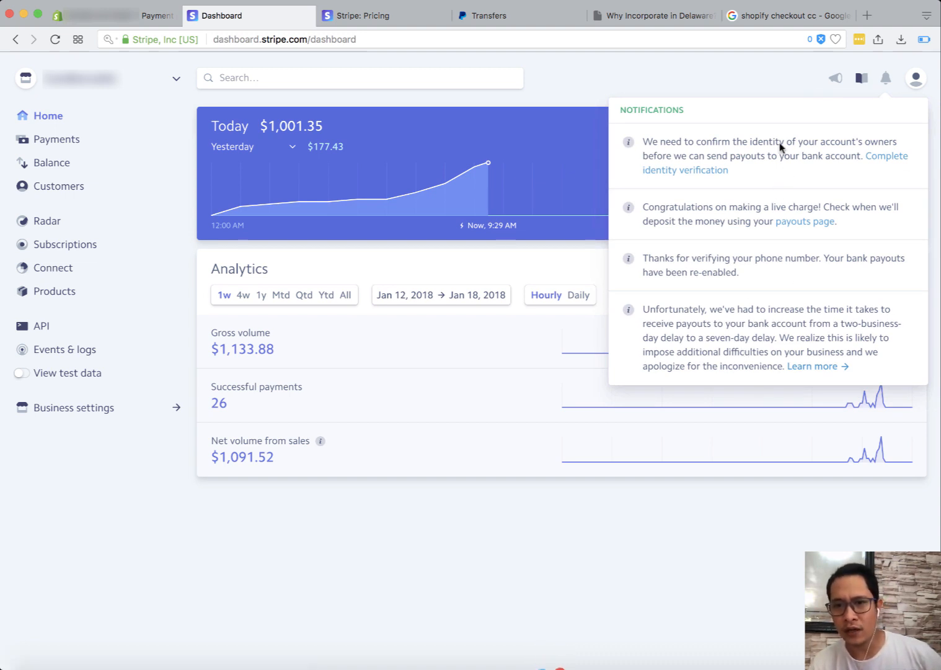
{"action": "mouse_move", "coordinate": [784, 280]}
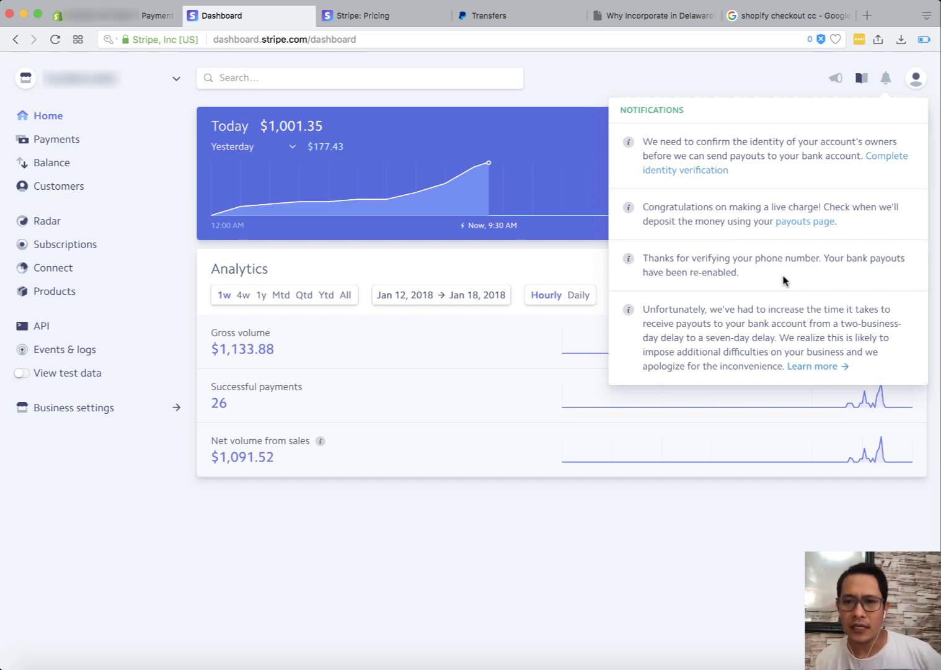
{"action": "mouse_move", "coordinate": [747, 245]}
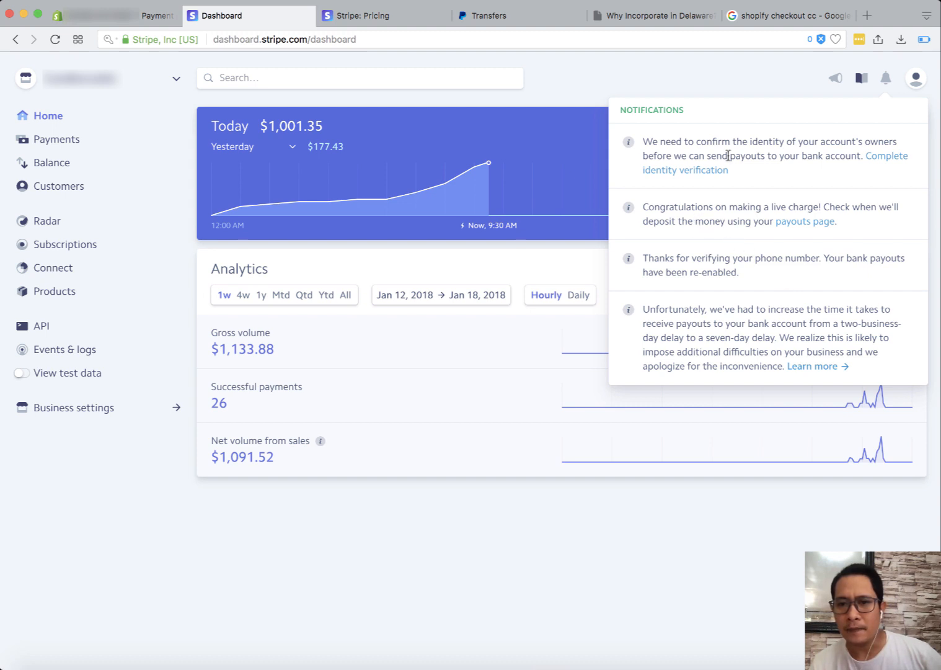
{"action": "mouse_move", "coordinate": [820, 194]}
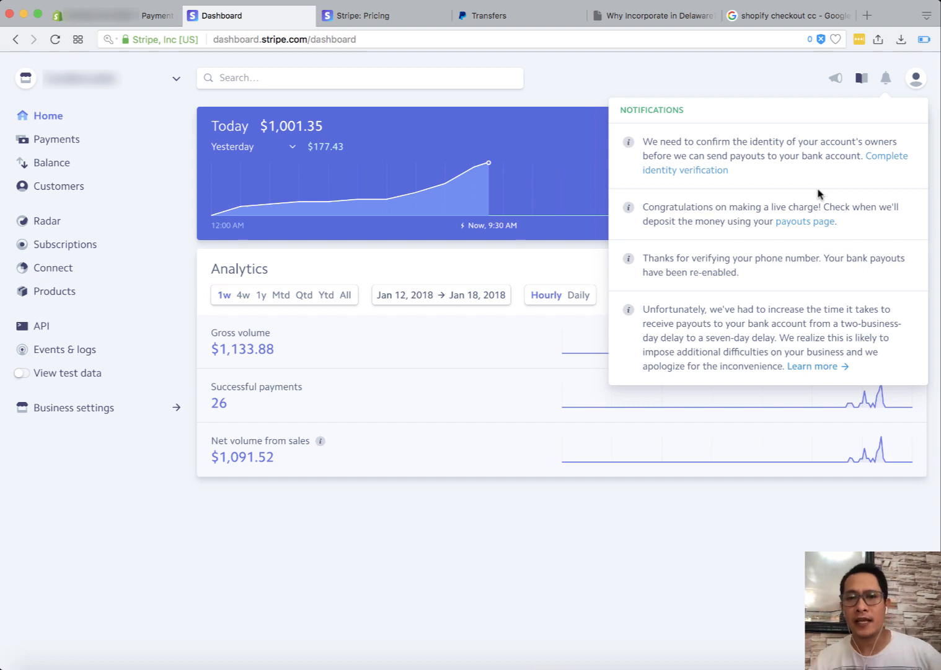
{"action": "left_click", "coordinate": [885, 79]}
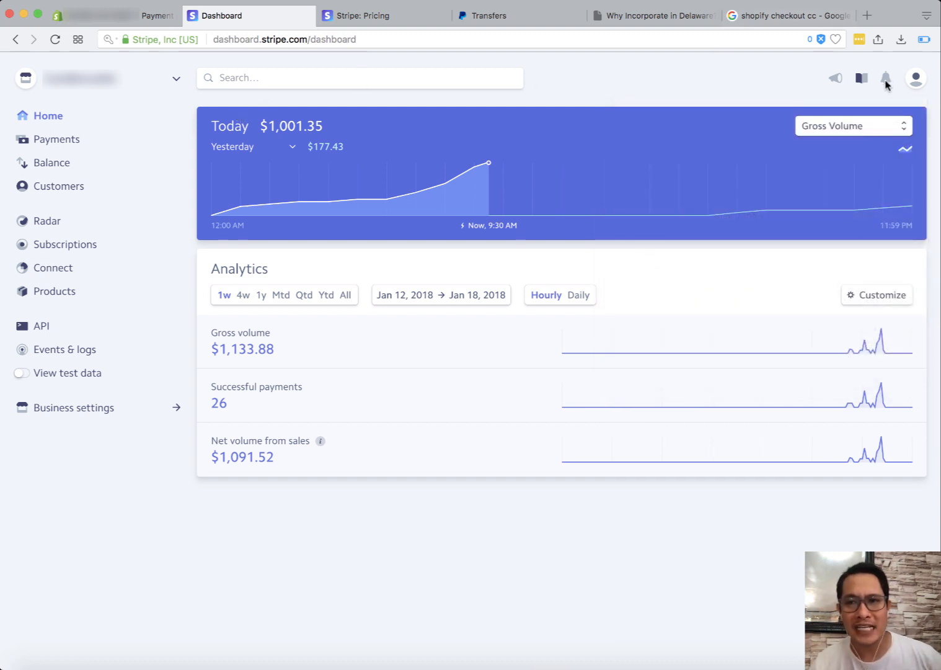
- Confirm the account holder shows as verified, then return to the home overview reading 27 successful payments
{"action": "left_click", "coordinate": [885, 77]}
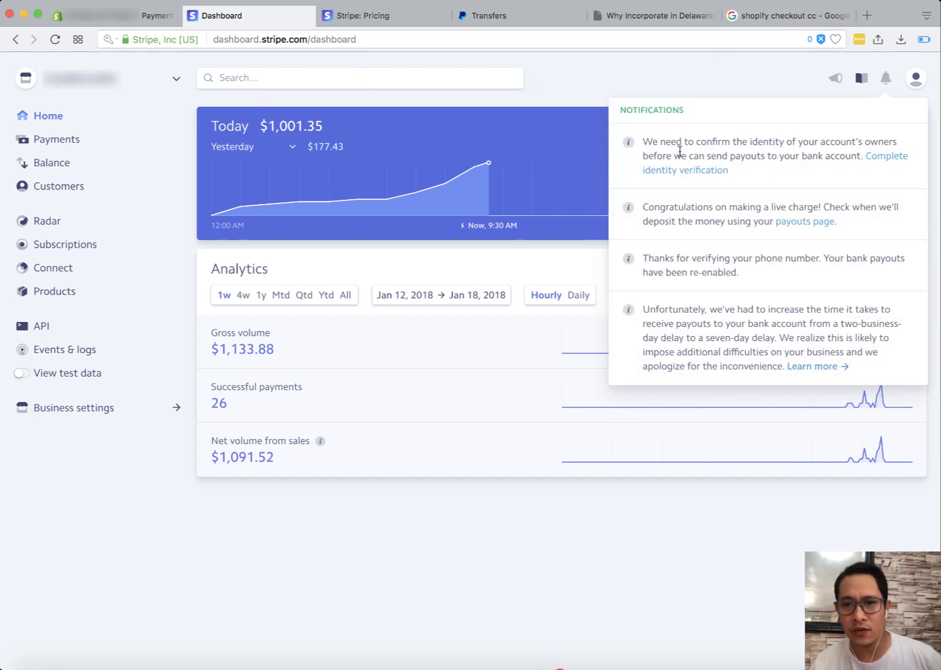
{"action": "mouse_move", "coordinate": [878, 164]}
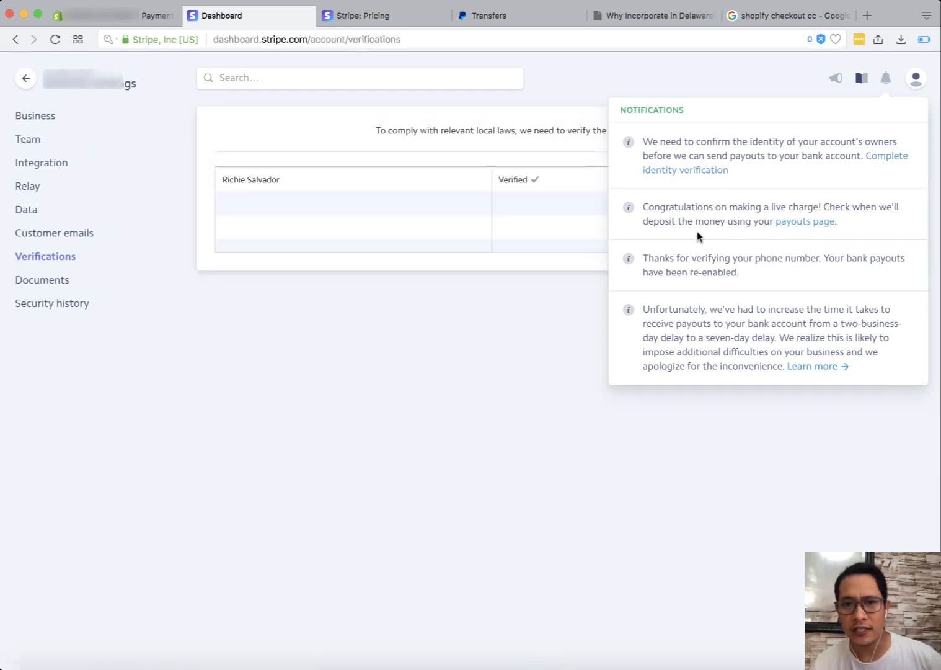
{"action": "mouse_move", "coordinate": [533, 366]}
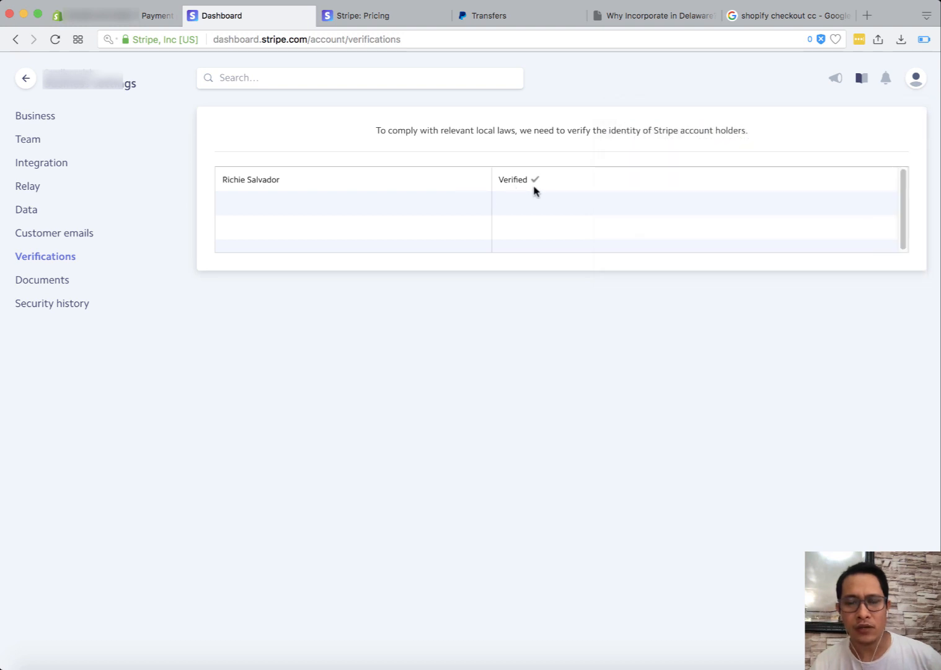
{"action": "mouse_move", "coordinate": [508, 283]}
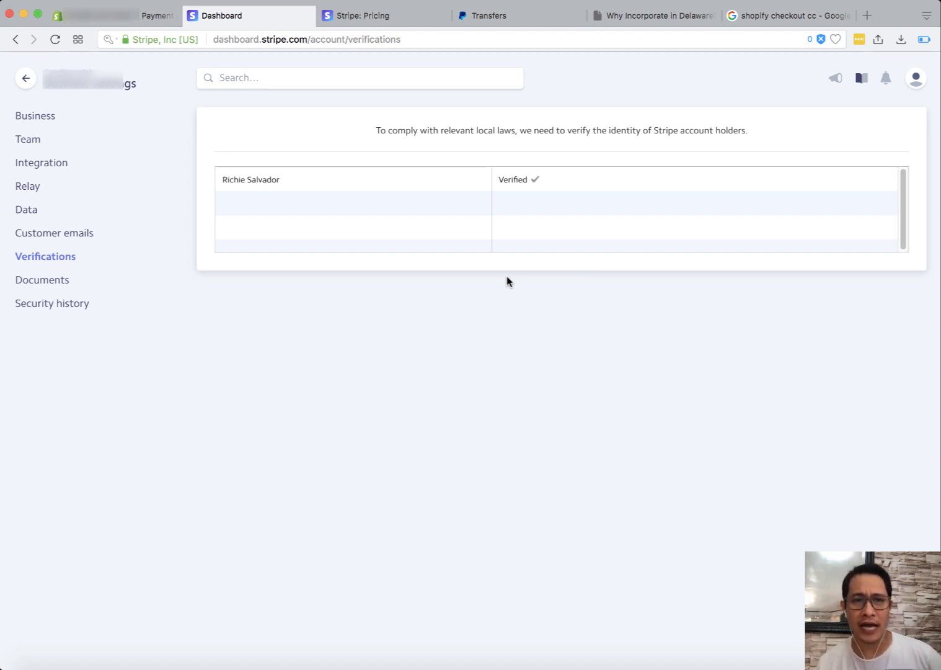
{"action": "mouse_move", "coordinate": [530, 266]}
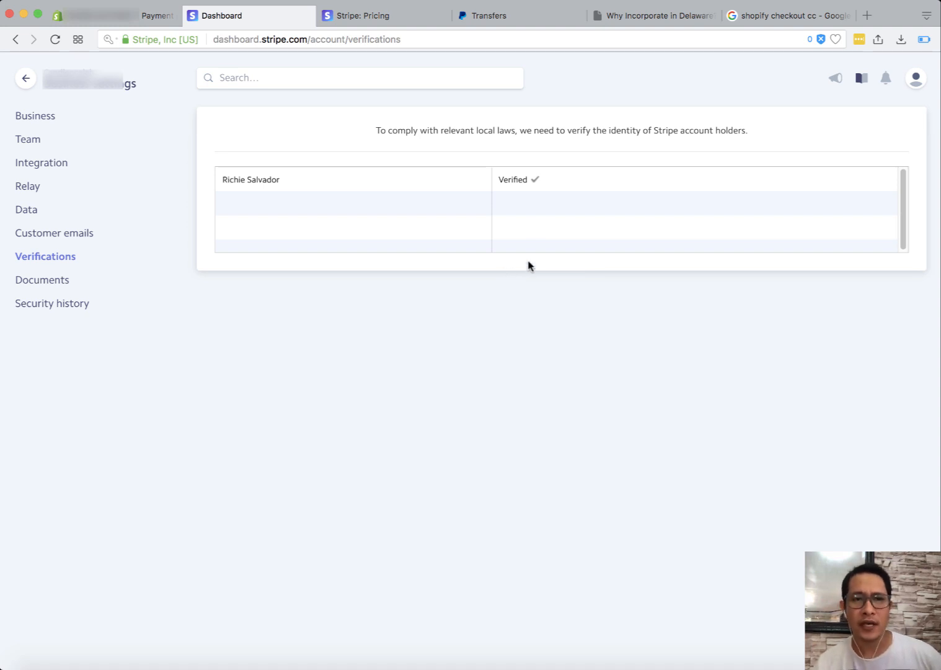
{"action": "left_click", "coordinate": [24, 78]}
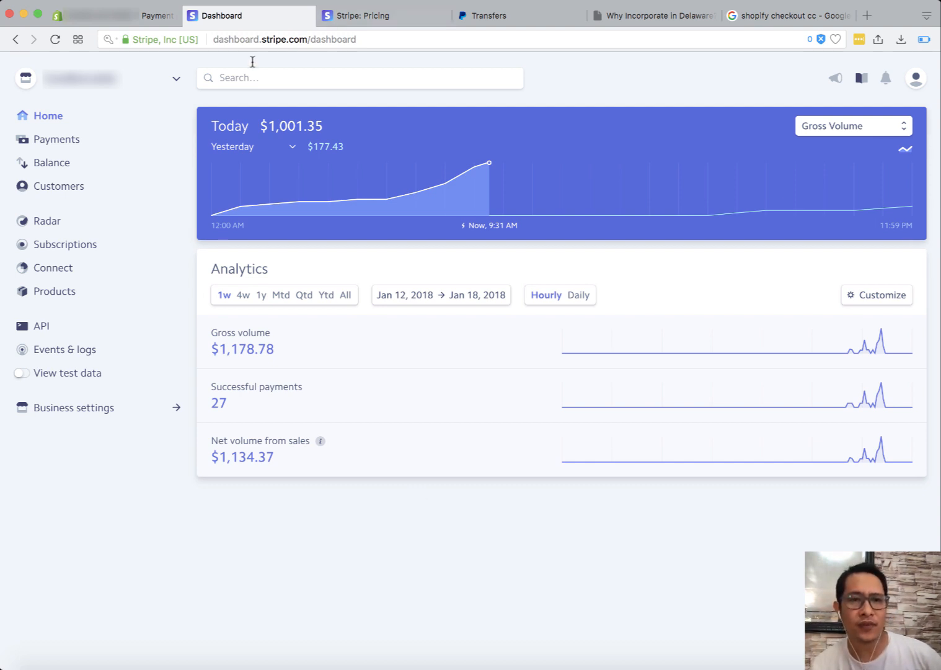
{"action": "mouse_move", "coordinate": [555, 181]}
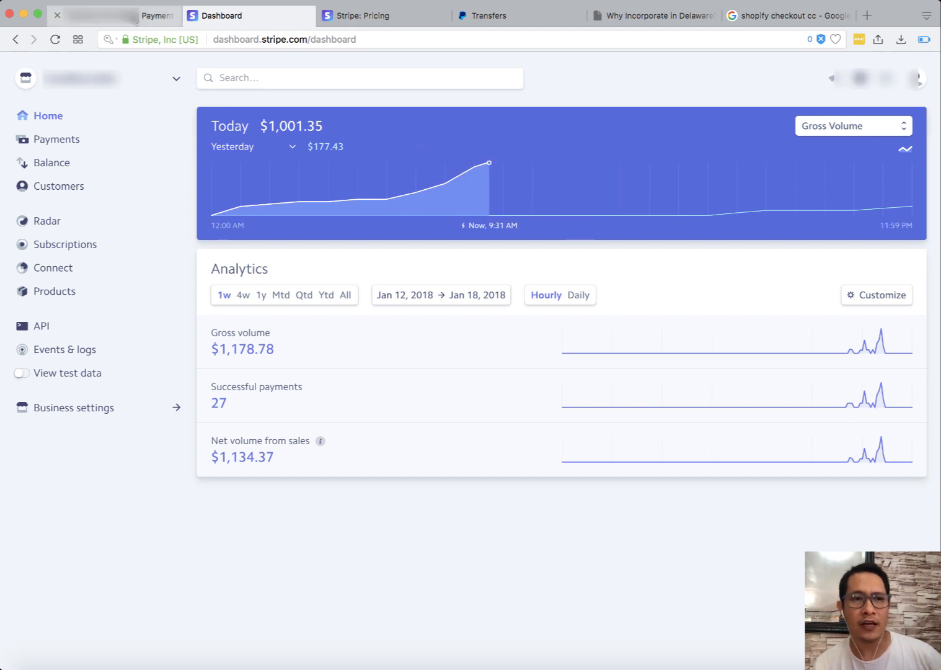
- In Shopify settings, expand Stripe under Payment providers: card rate set by Stripe, 0.0% transaction fee, accepted cards
{"action": "left_click", "coordinate": [112, 15]}
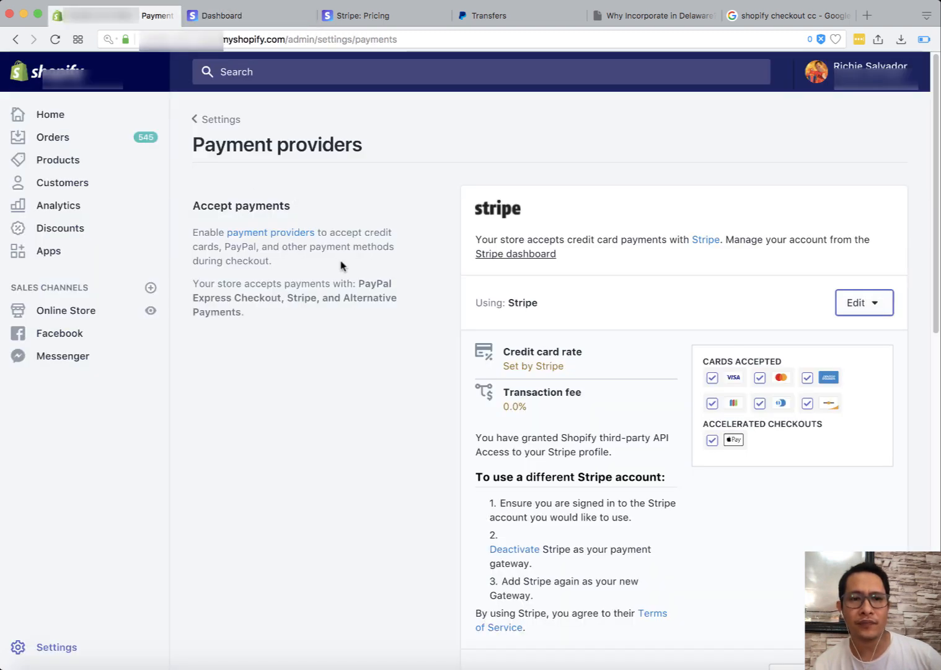
{"action": "mouse_move", "coordinate": [174, 523]}
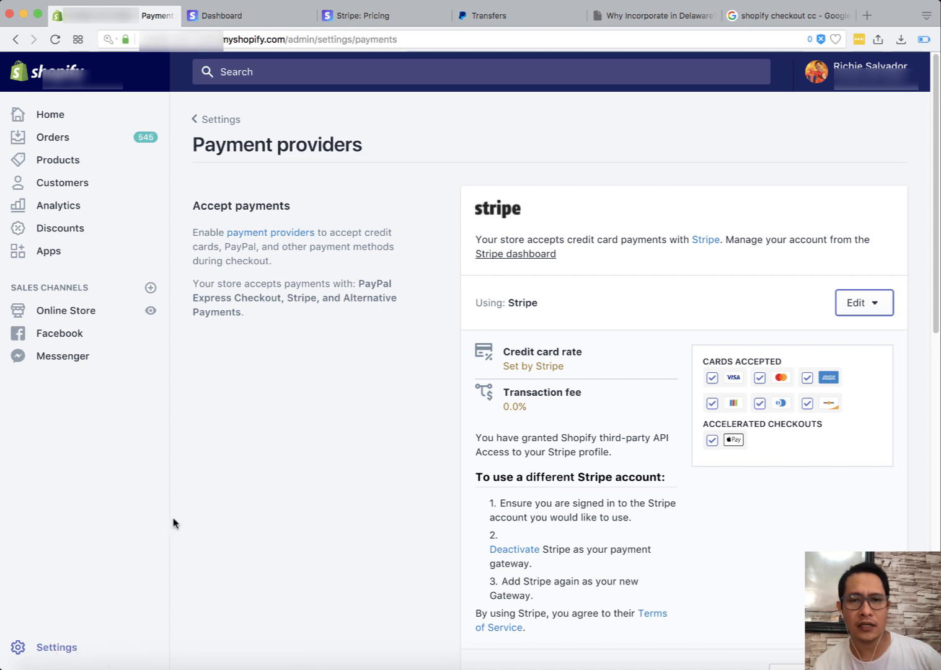
{"action": "mouse_move", "coordinate": [57, 647]}
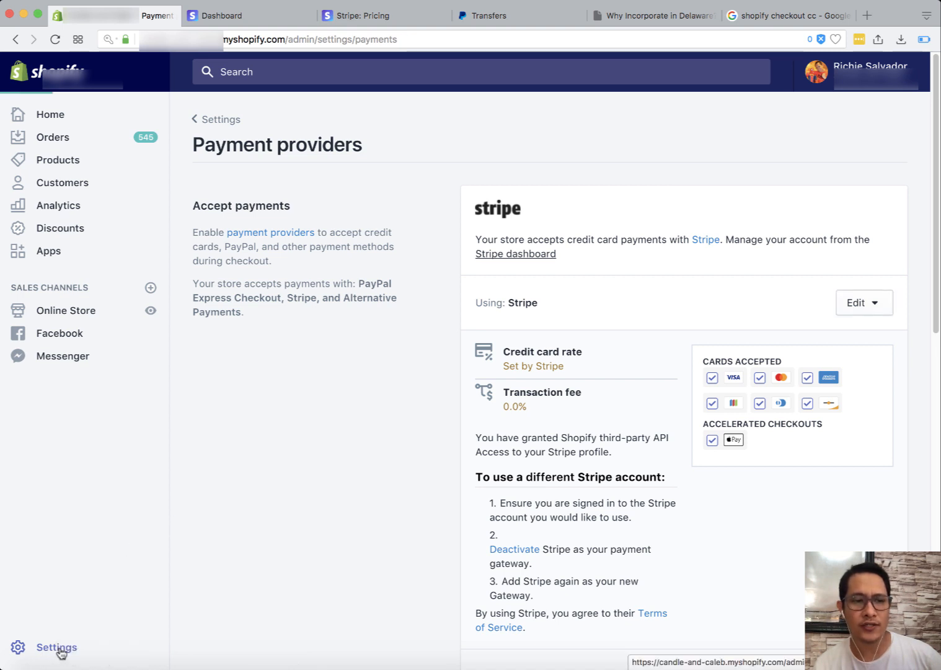
{"action": "left_click", "coordinate": [57, 647]}
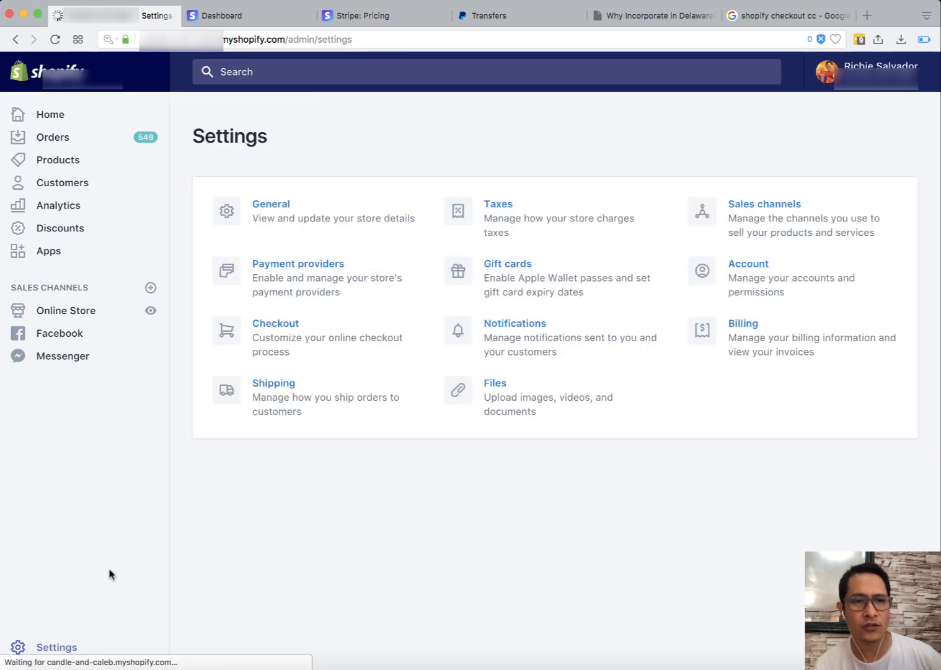
{"action": "mouse_move", "coordinate": [295, 322]}
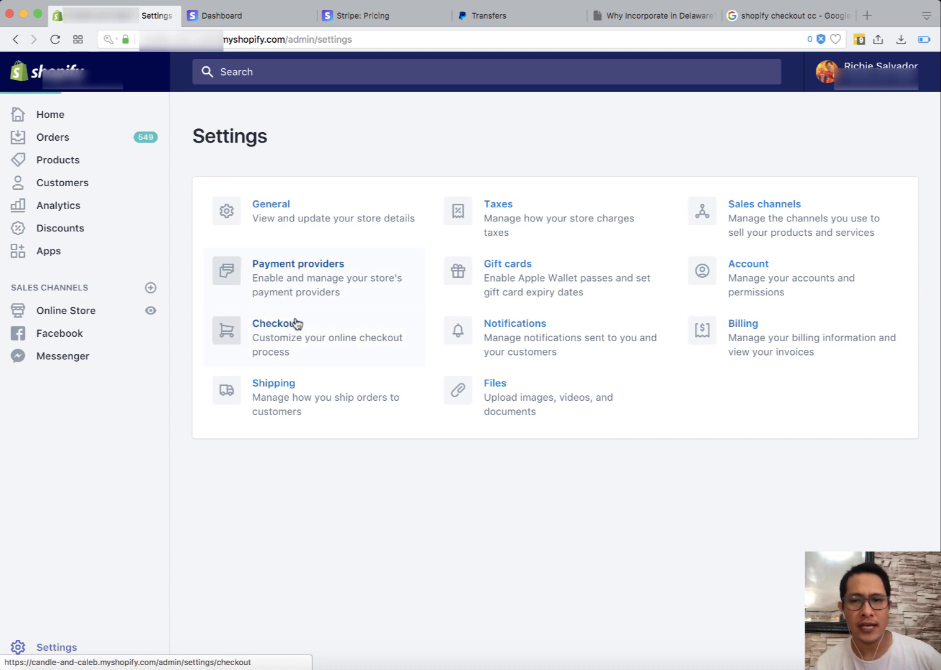
{"action": "left_click", "coordinate": [296, 263]}
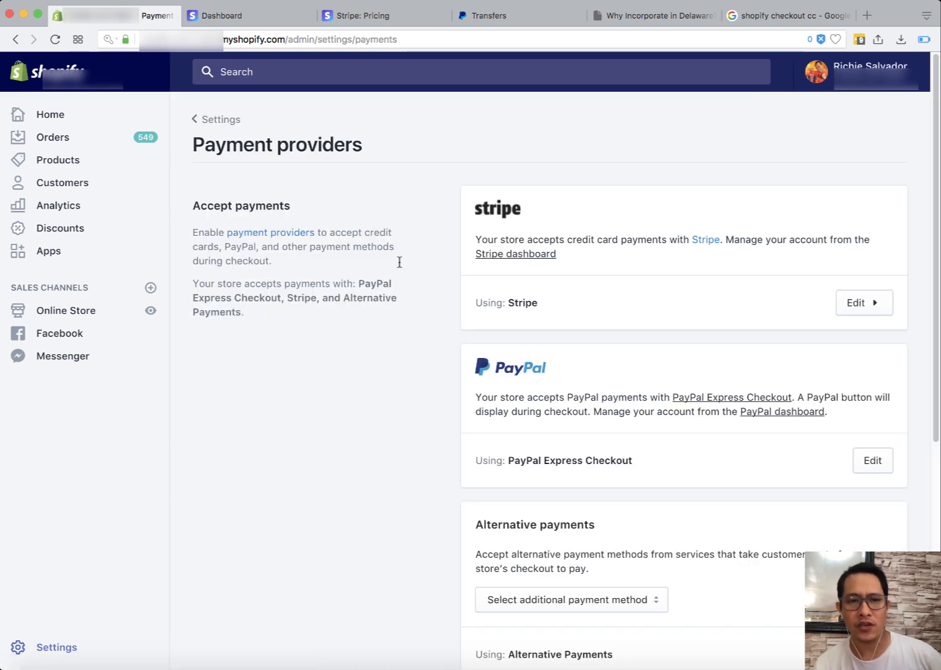
{"action": "mouse_move", "coordinate": [509, 237]}
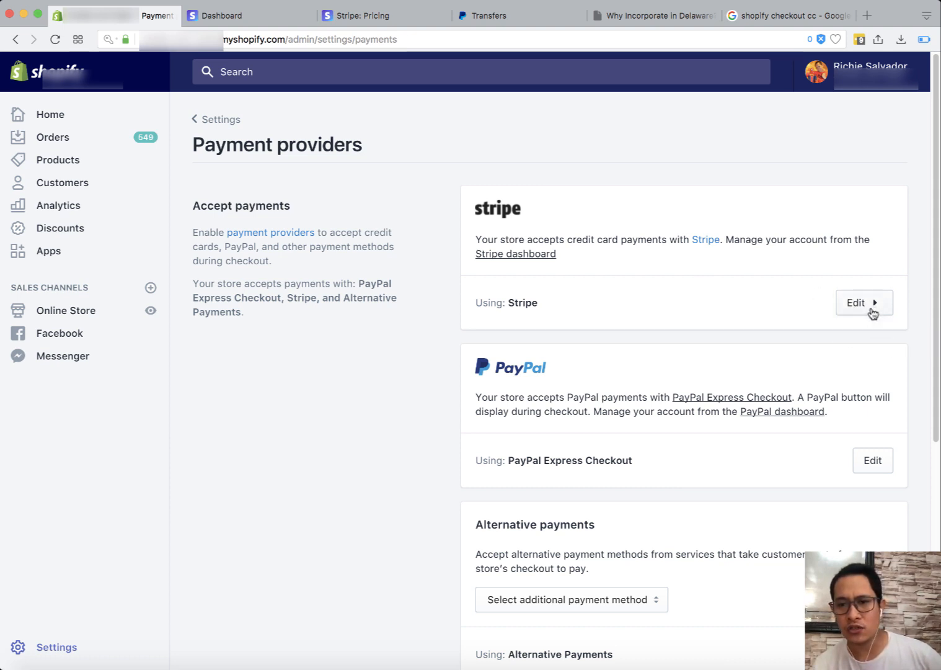
{"action": "mouse_move", "coordinate": [844, 266]}
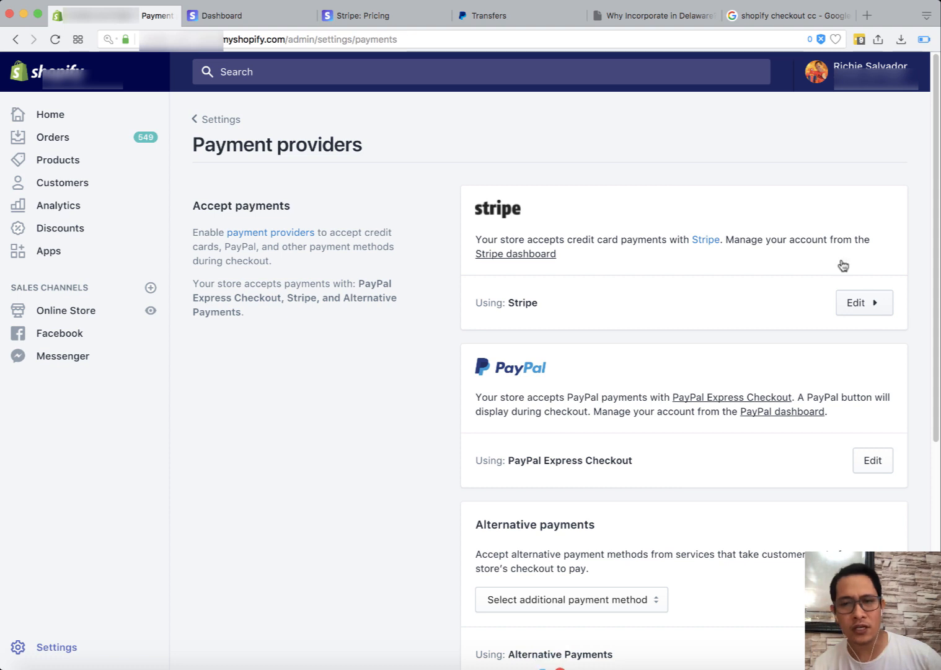
{"action": "mouse_move", "coordinate": [843, 265]}
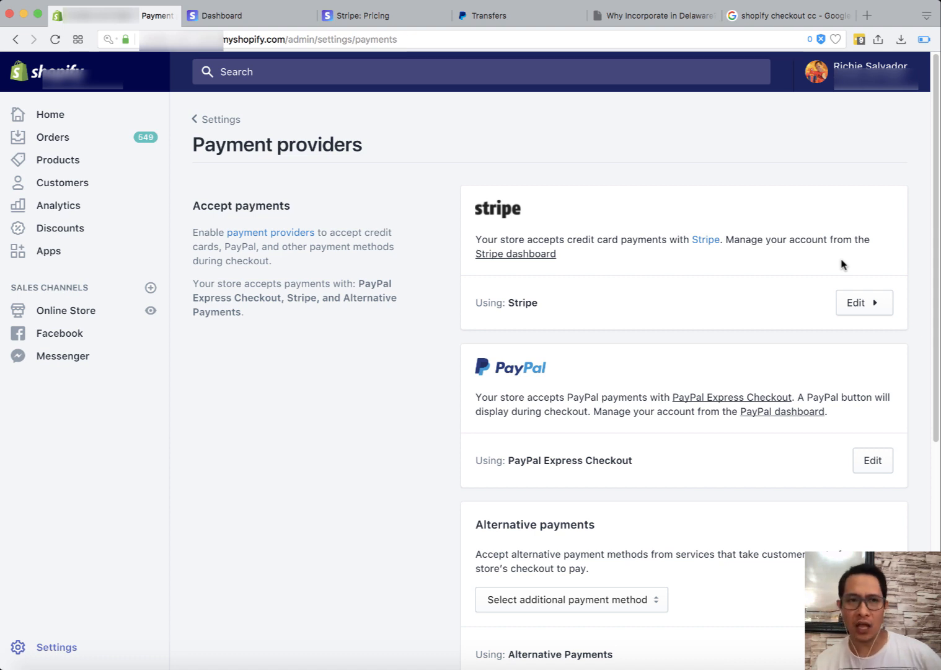
{"action": "mouse_move", "coordinate": [251, 15]}
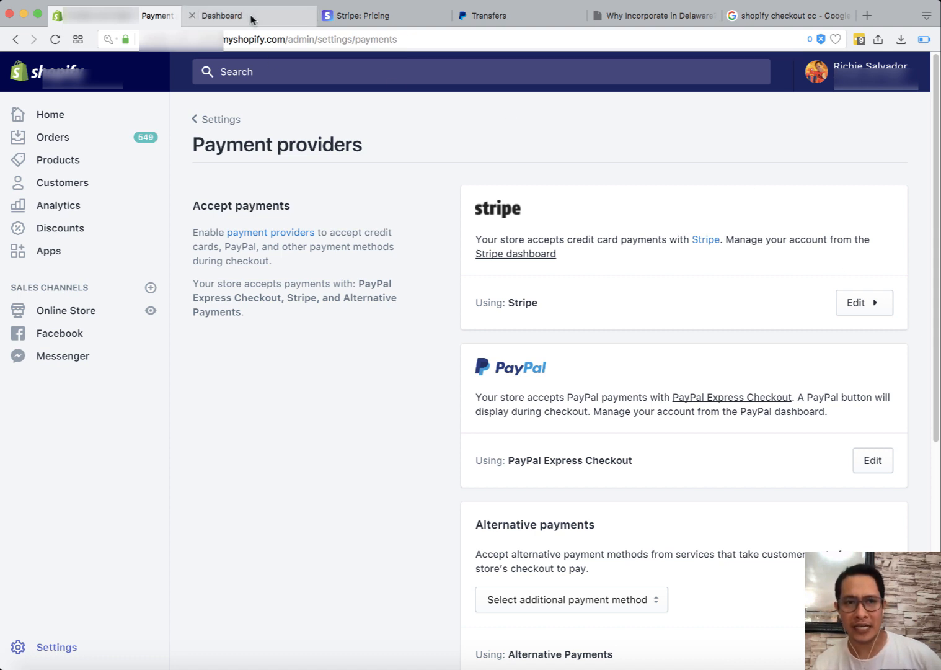
{"action": "left_click", "coordinate": [864, 303]}
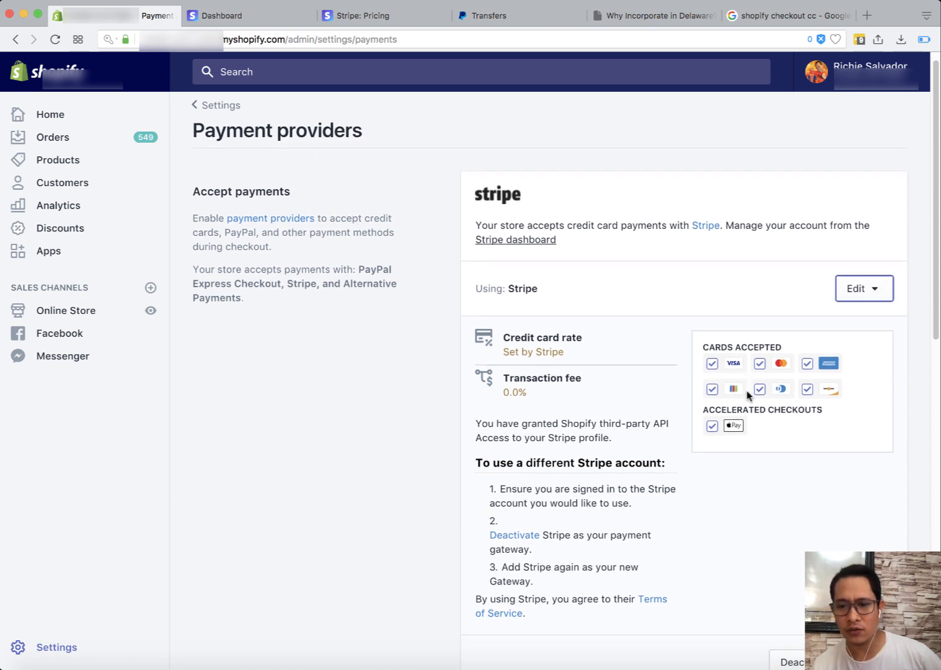
{"action": "scroll", "scroll_direction": "up", "scroll_amount": 3}
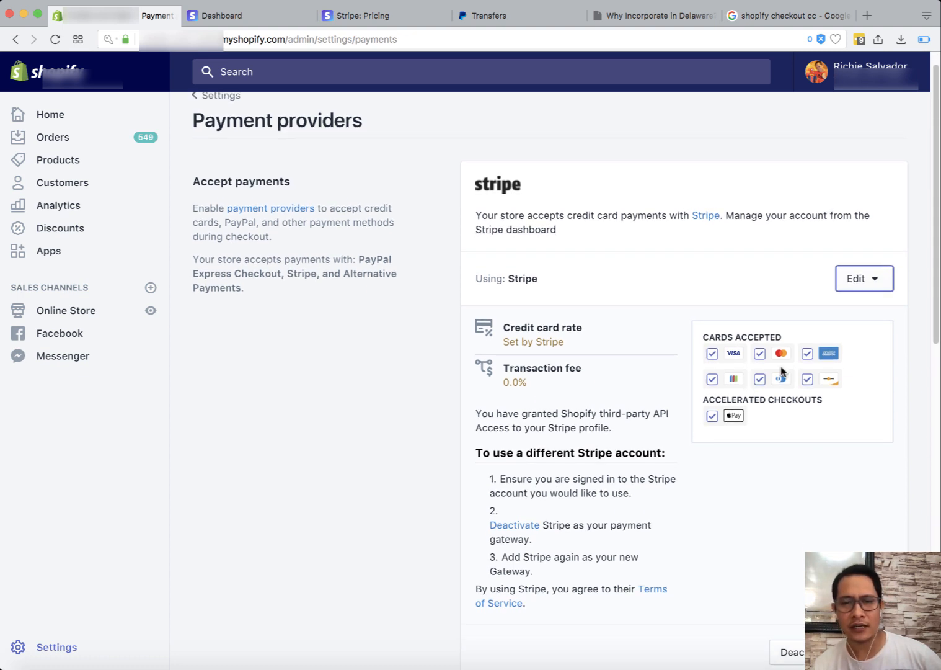
{"action": "mouse_move", "coordinate": [491, 260]}
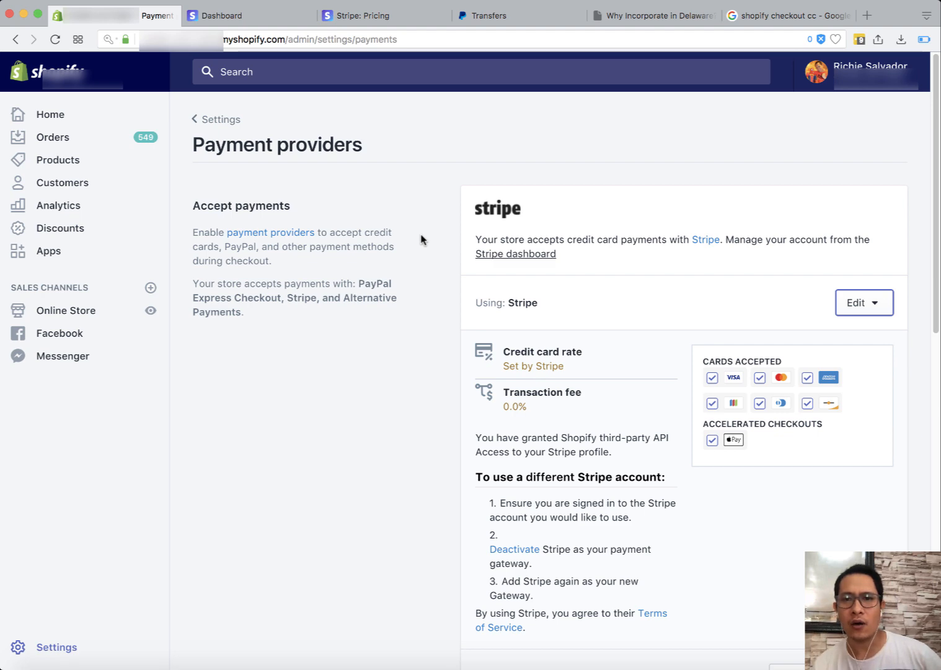
- Show a Google Images checkout screenshot with card number, name, expiry and CVV fields
{"action": "left_click", "coordinate": [790, 15]}
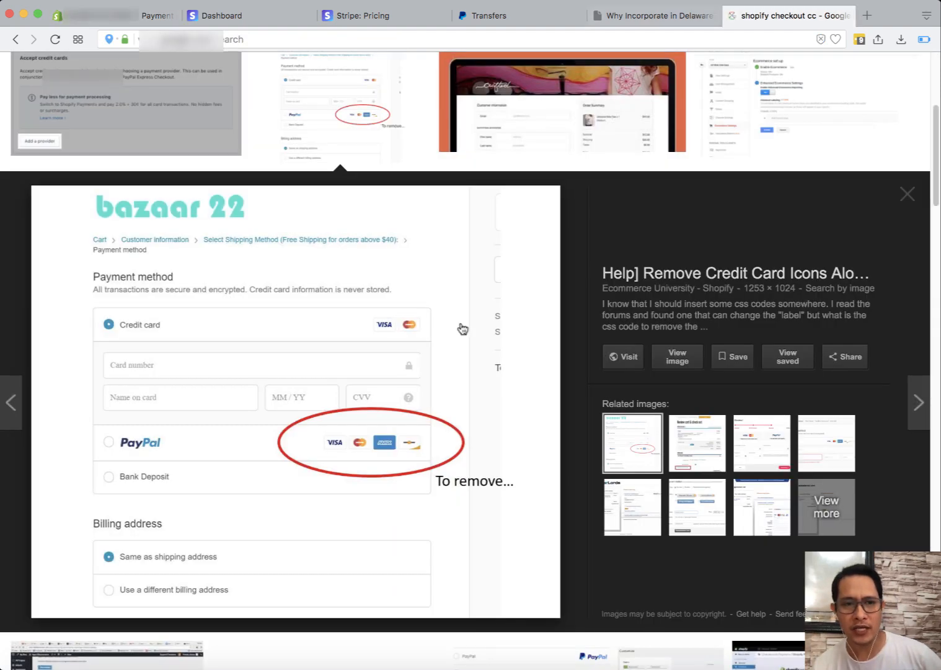
{"action": "mouse_move", "coordinate": [167, 329]}
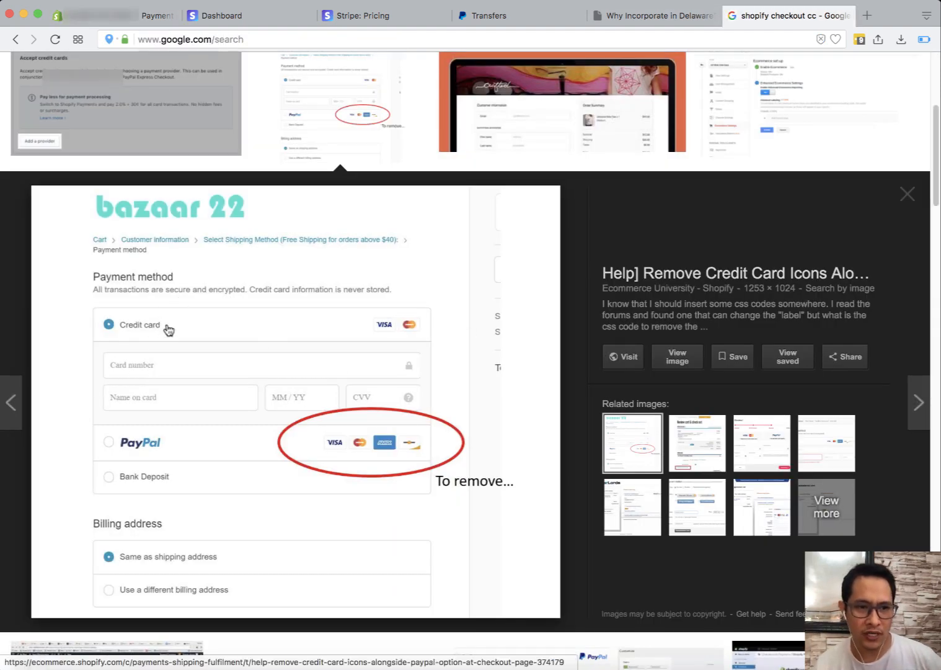
{"action": "mouse_move", "coordinate": [226, 380]}
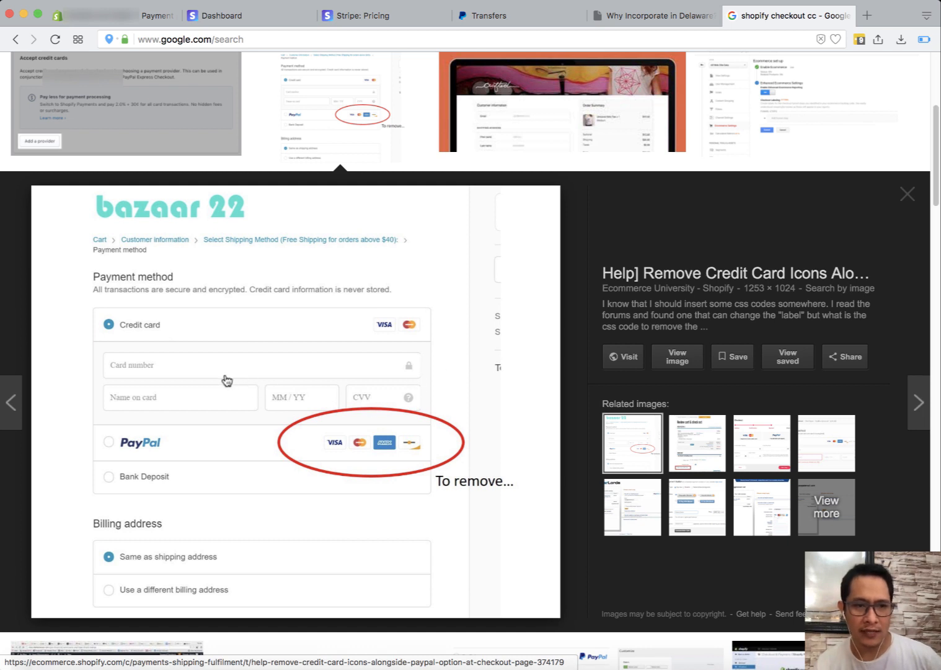
{"action": "mouse_move", "coordinate": [333, 391]}
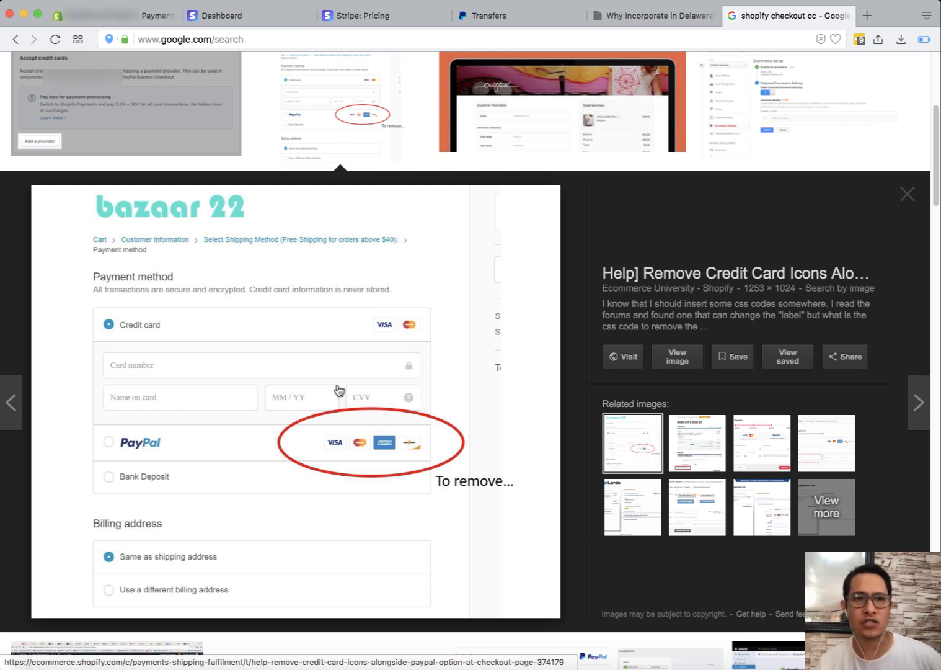
{"action": "mouse_move", "coordinate": [253, 156]}
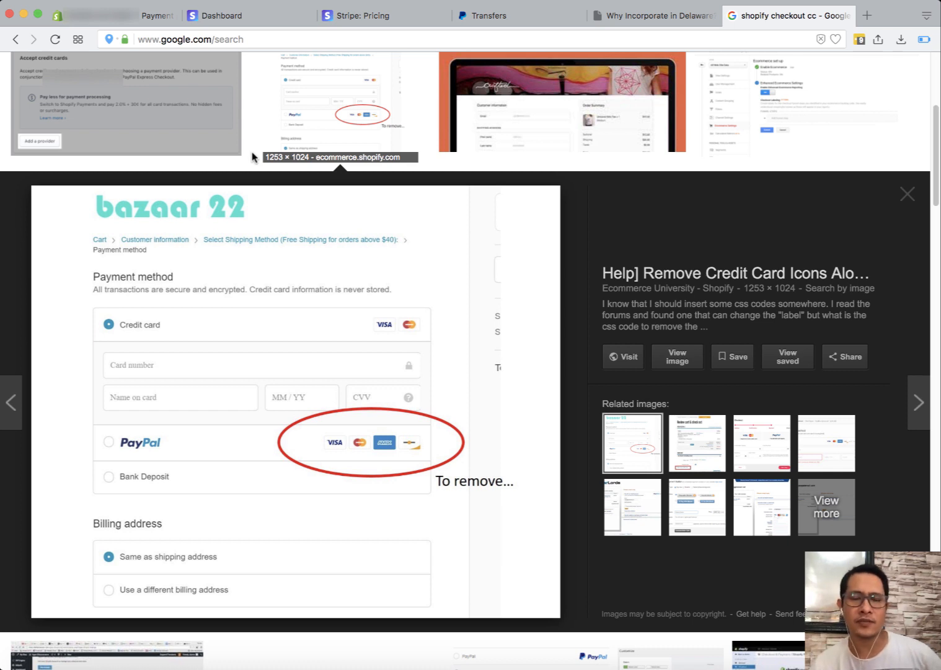
{"action": "mouse_move", "coordinate": [258, 144]}
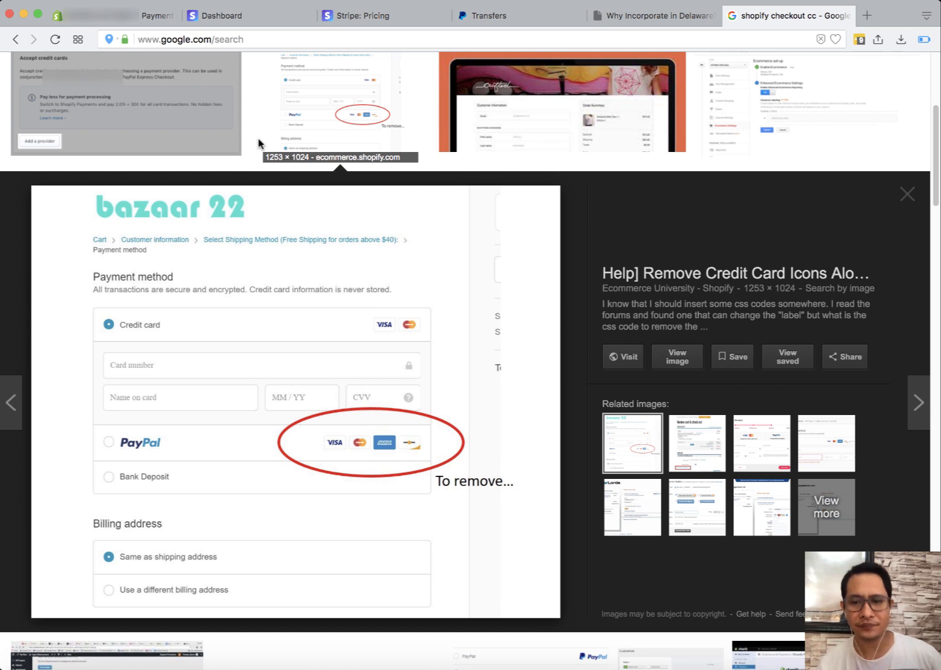